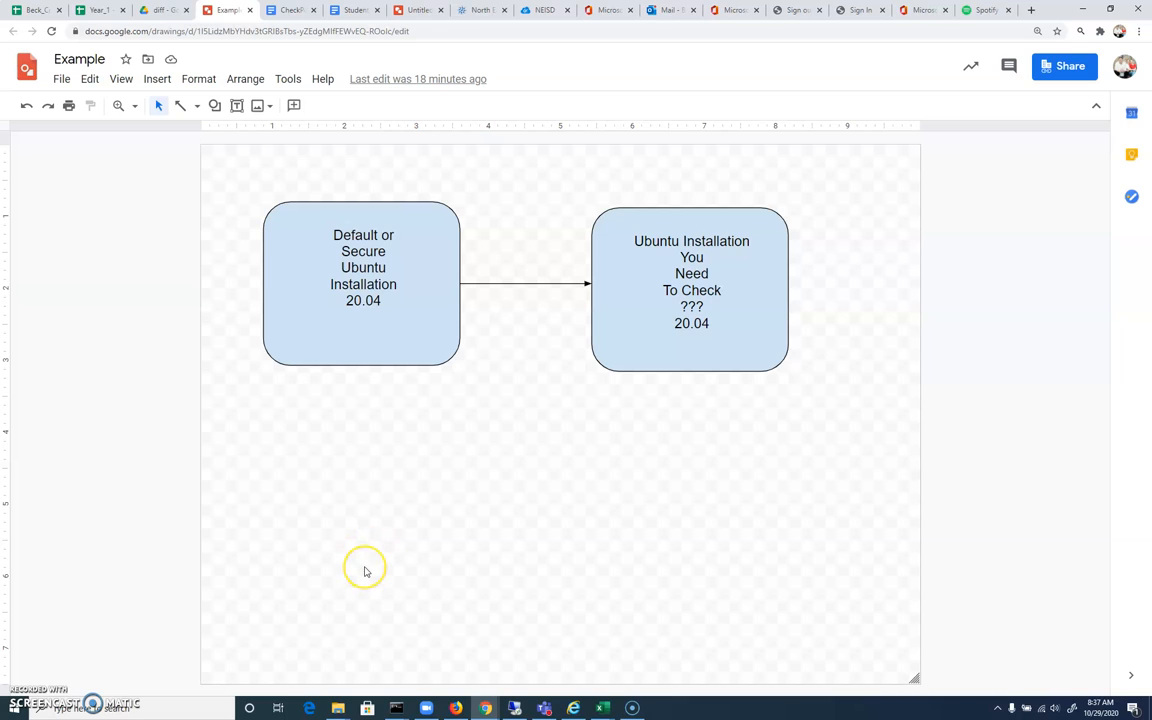
mouse_move(372, 564)
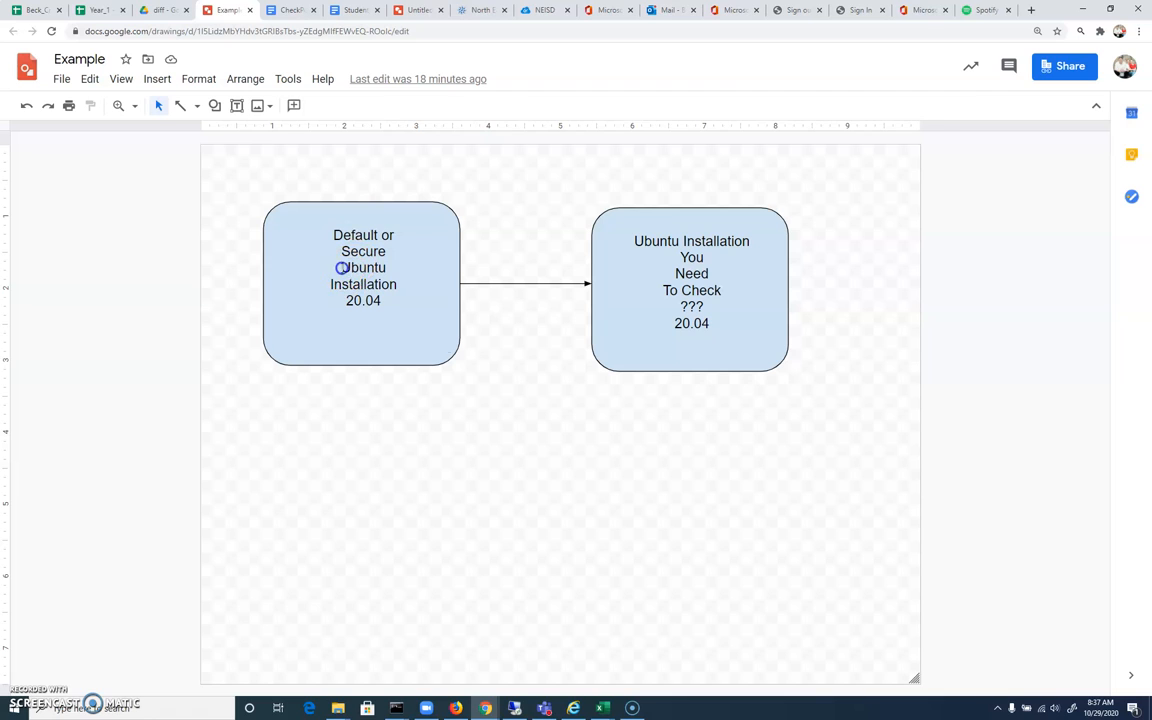
Make a diff_test directory with mkdir and begin launching pico on a.txt inside it
double_click(364, 284)
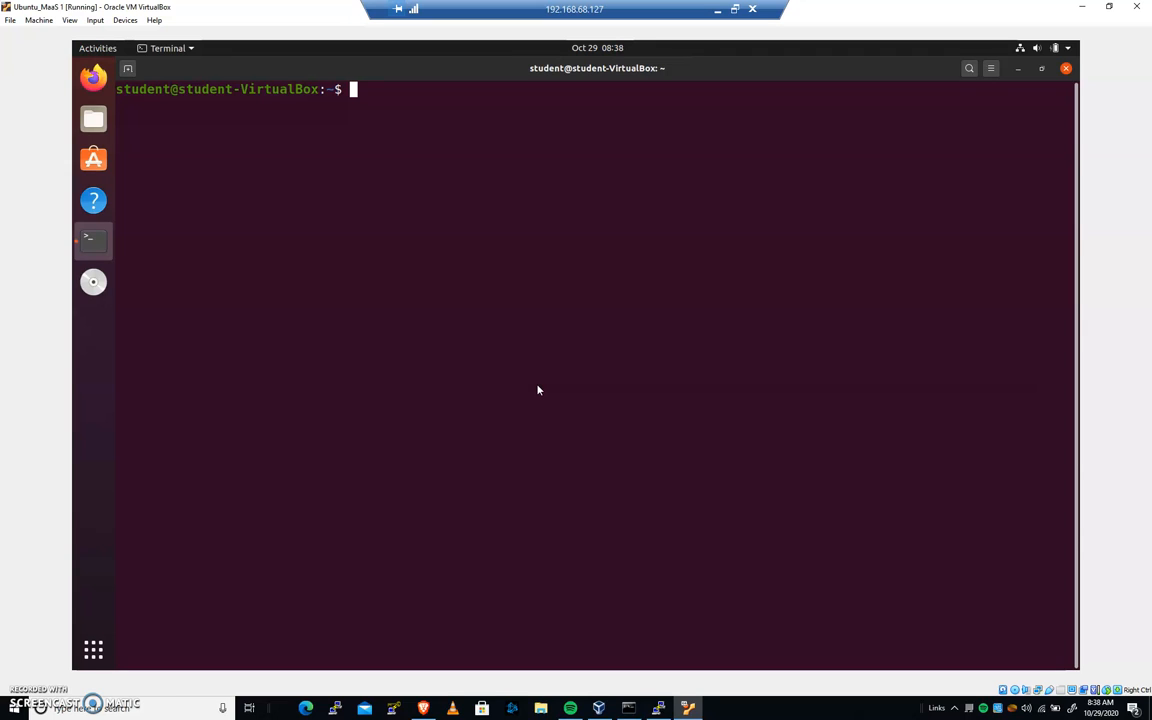
text(mkdir)
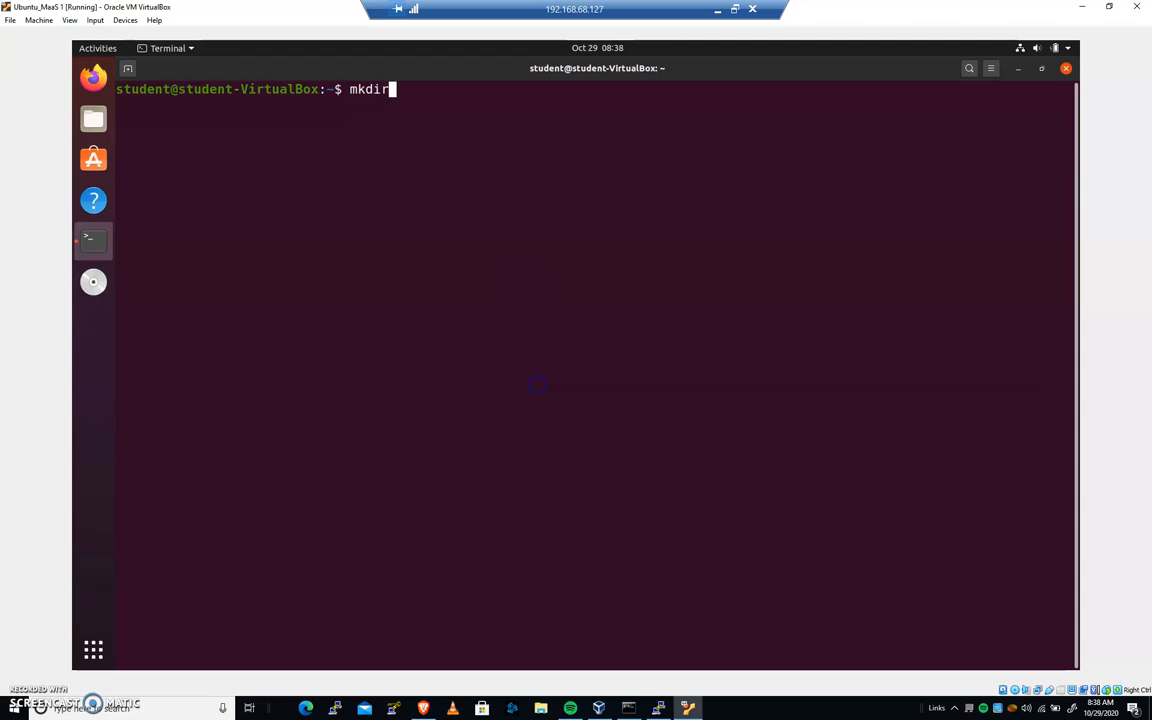
text(diff_test)
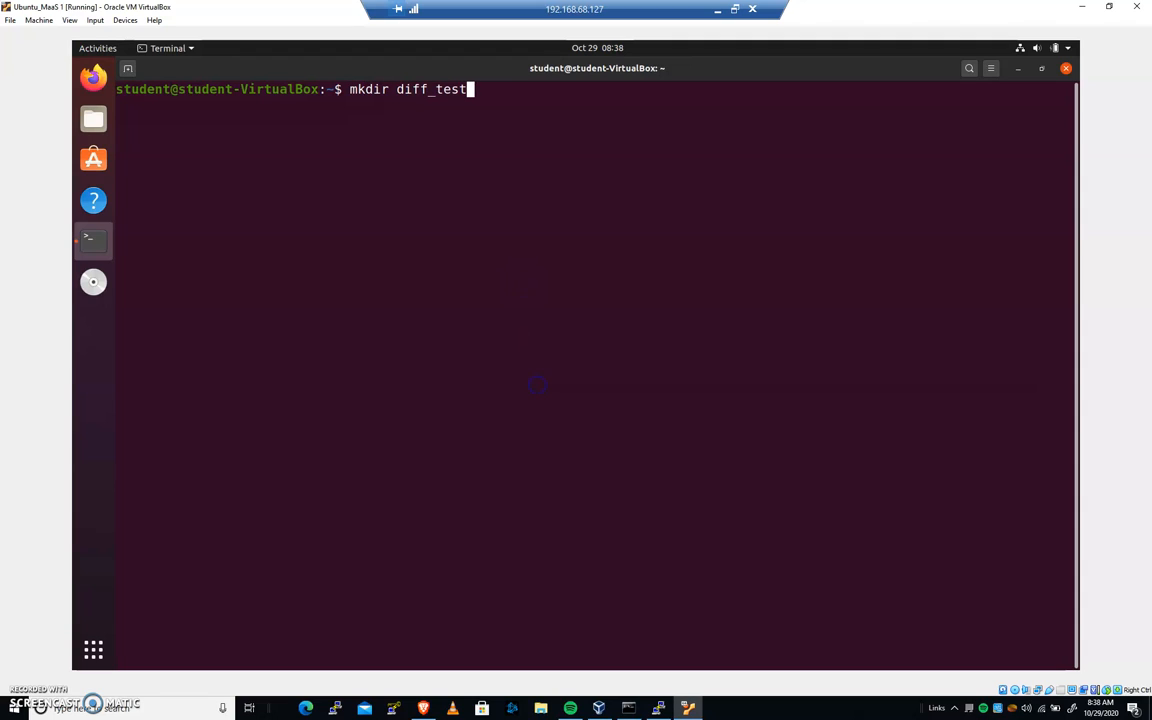
key(Return)
text(cd diff_test/)
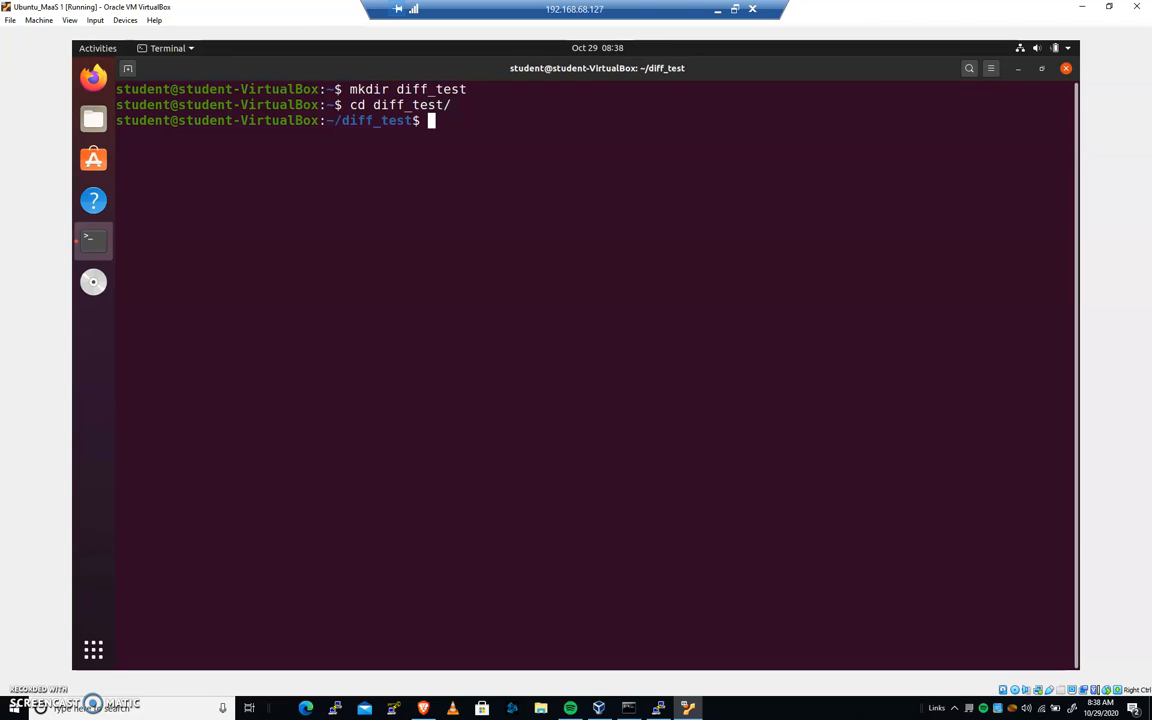
text(pico a.t)
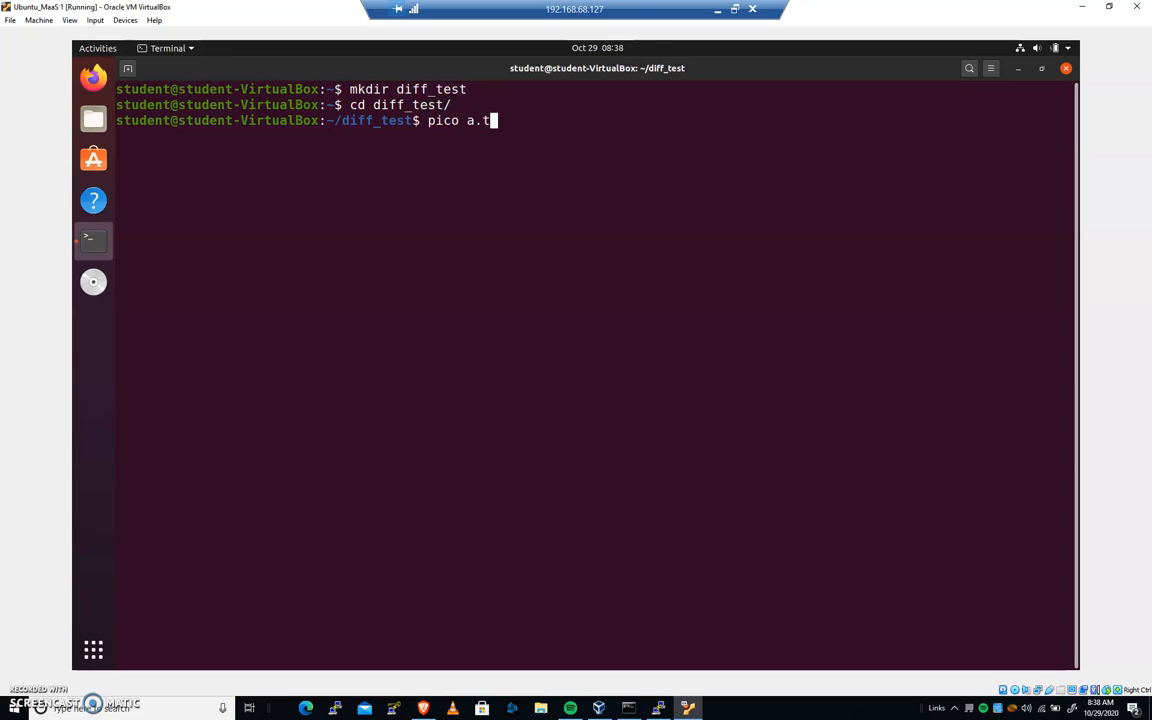
Create a.txt in pico containing one, two, three, four and save it
text(xt)
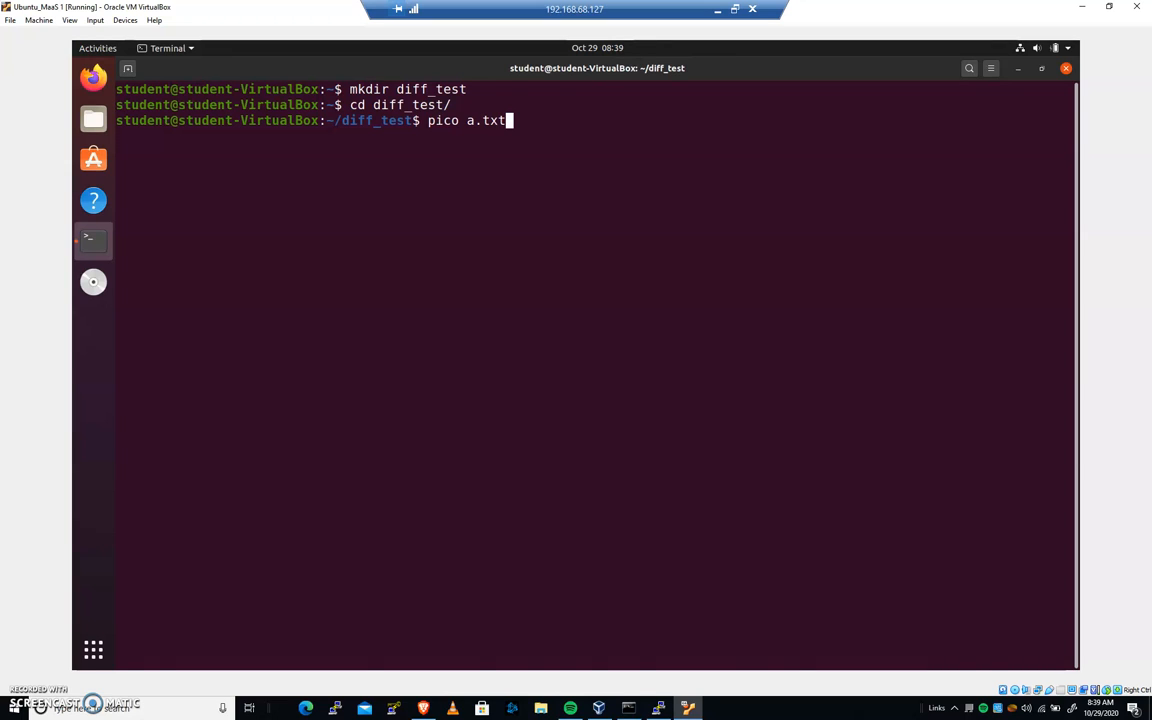
key(Return)
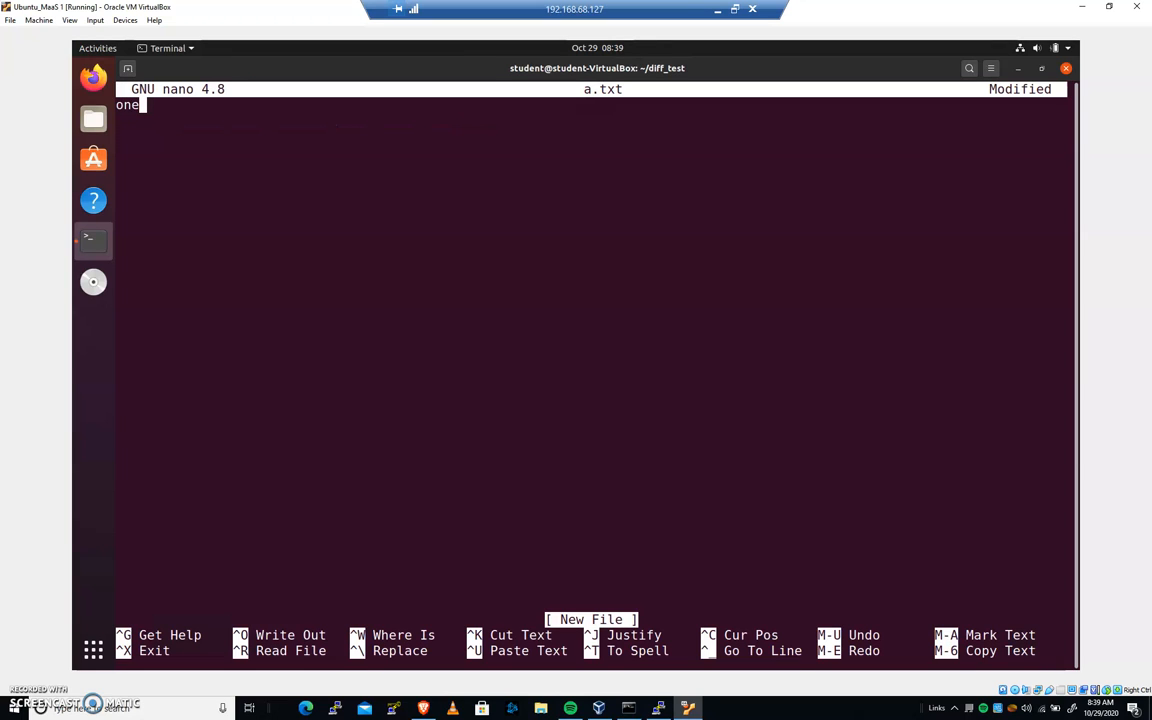
text(two)
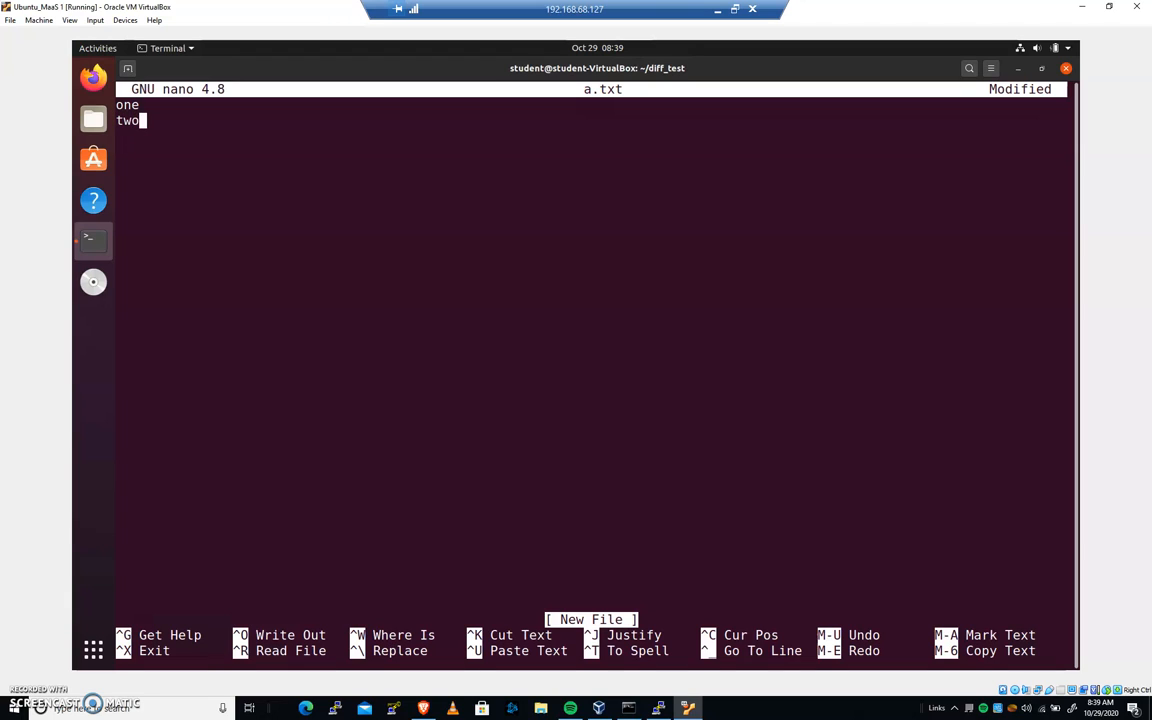
text(three)
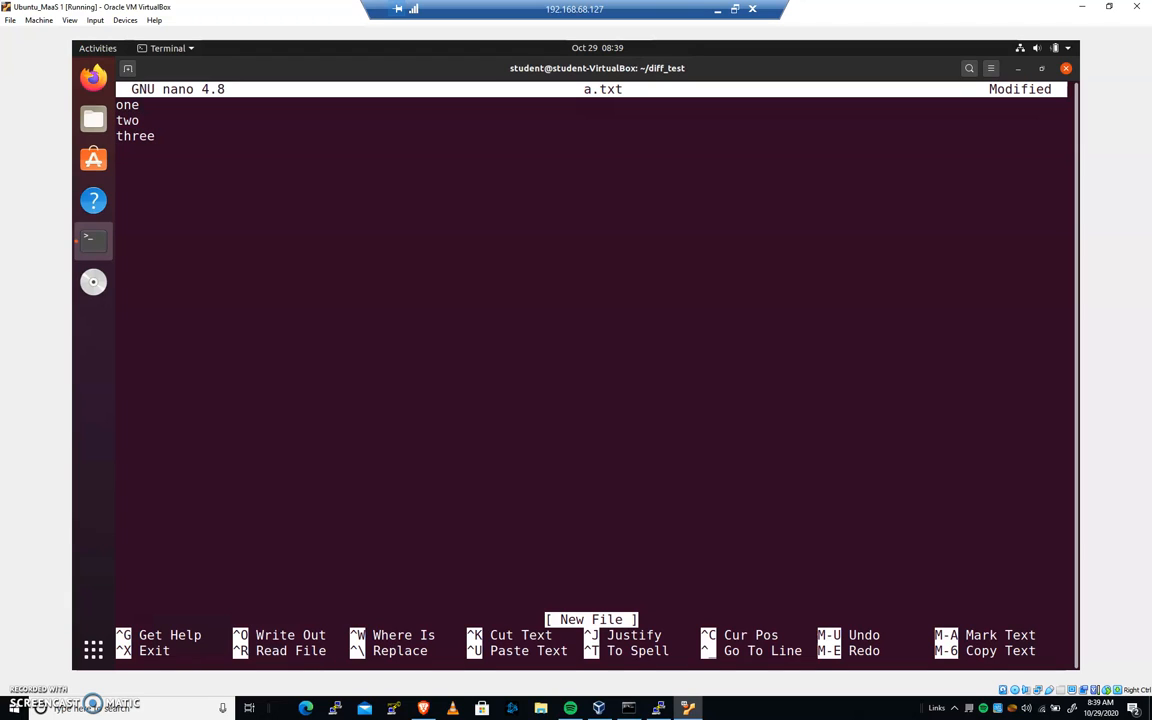
text(four)
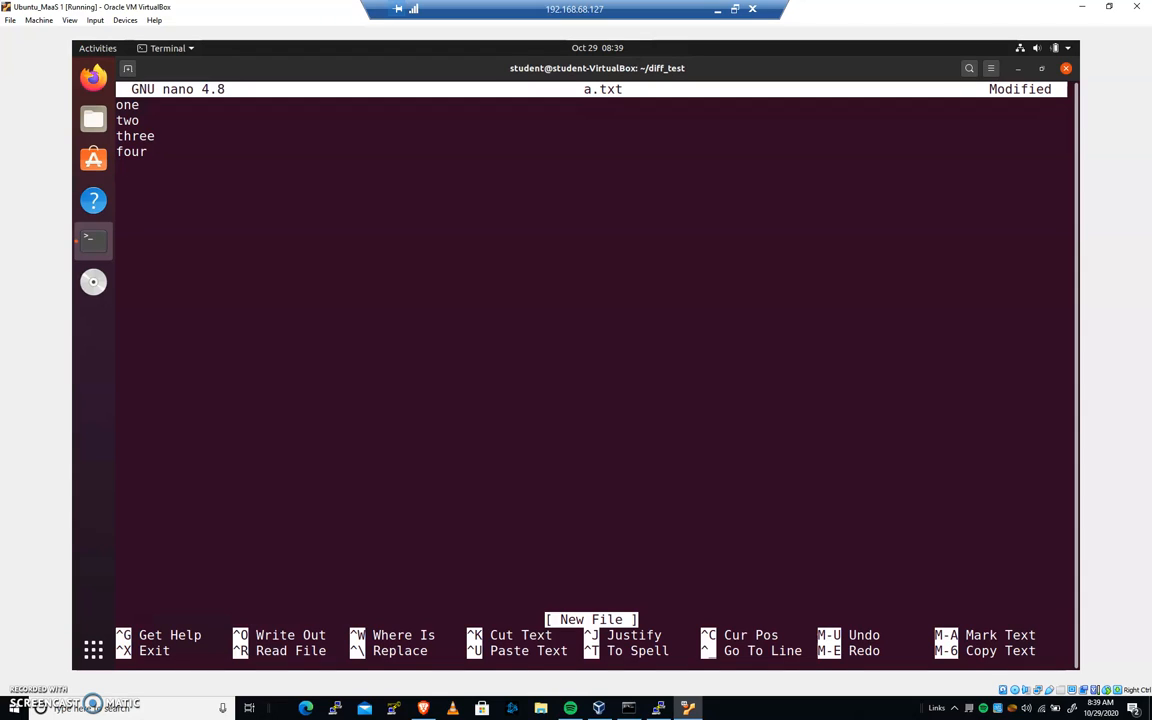
key(ctrl+o)
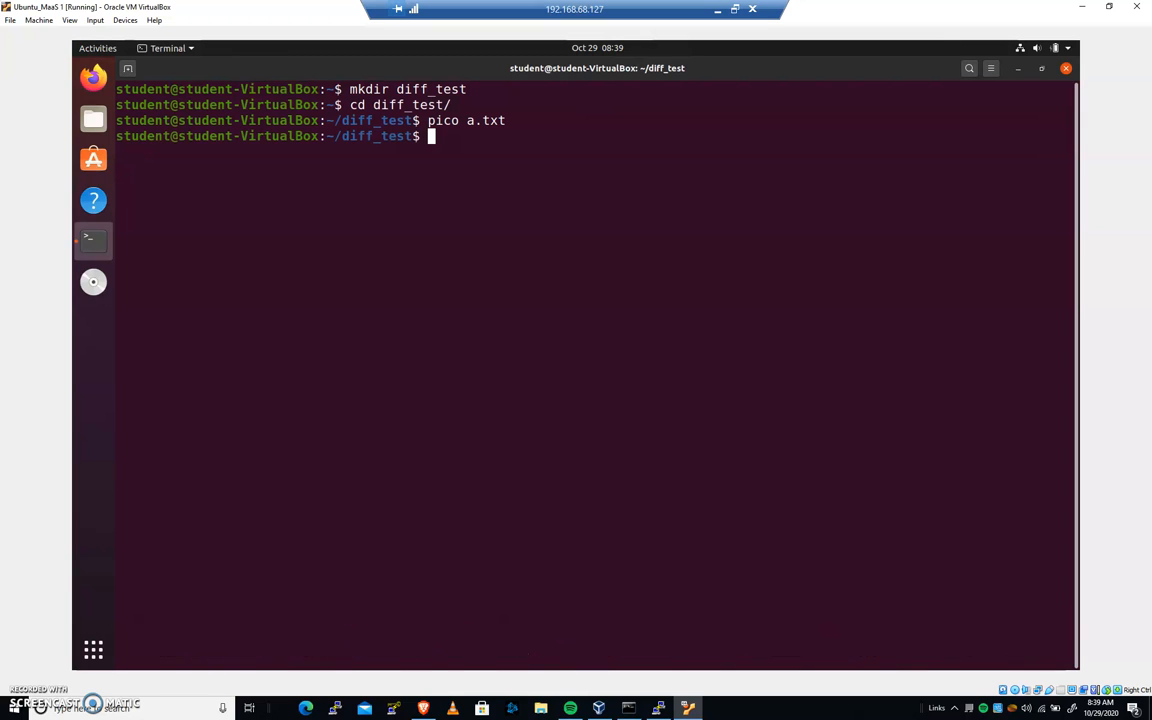
Create b.txt in pico containing one, three, four, five, save it and exit
text(pico b.tx)
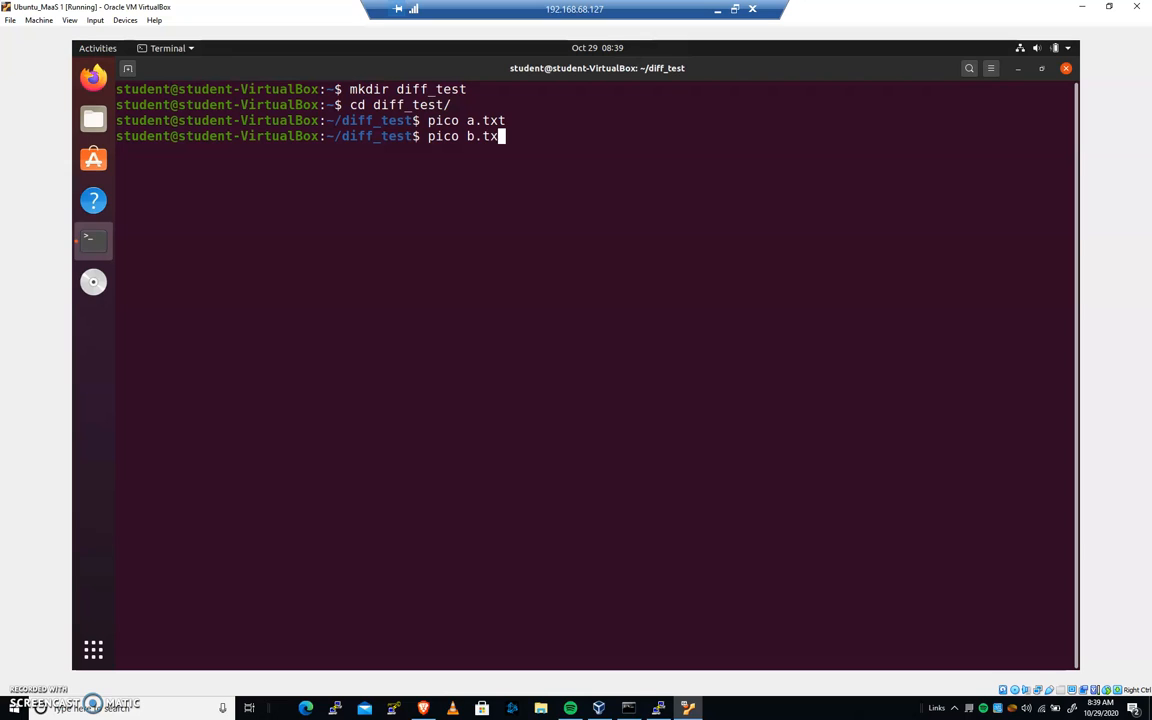
key(Return)
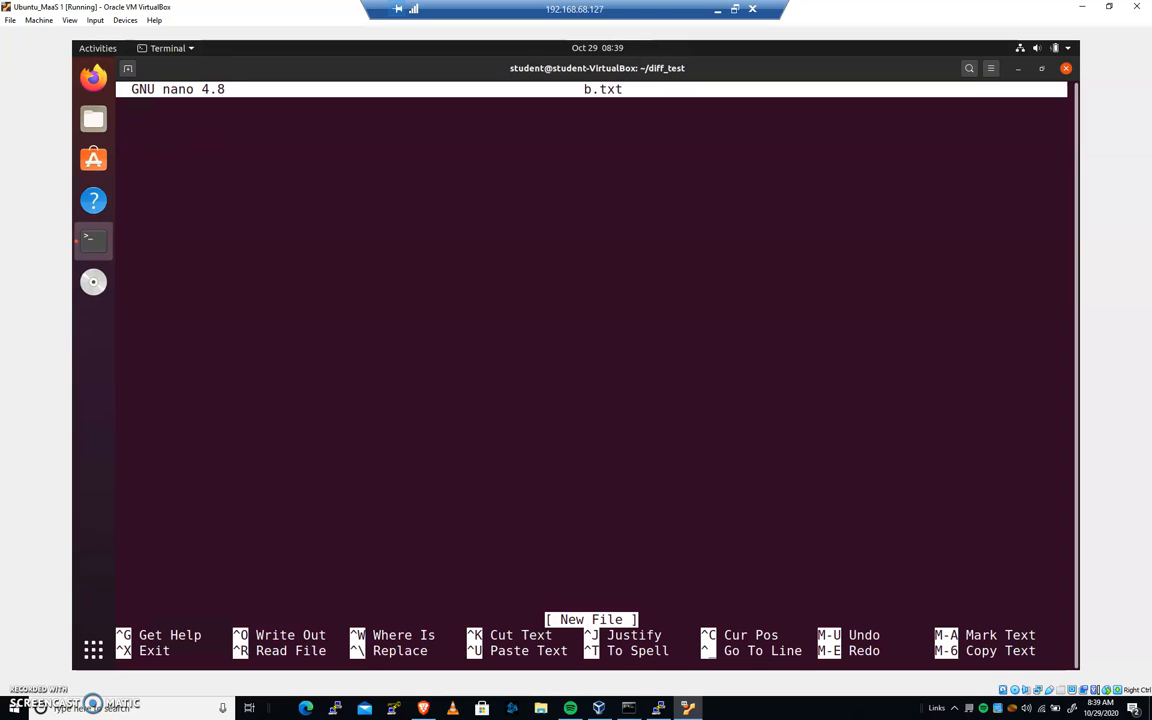
text(one)
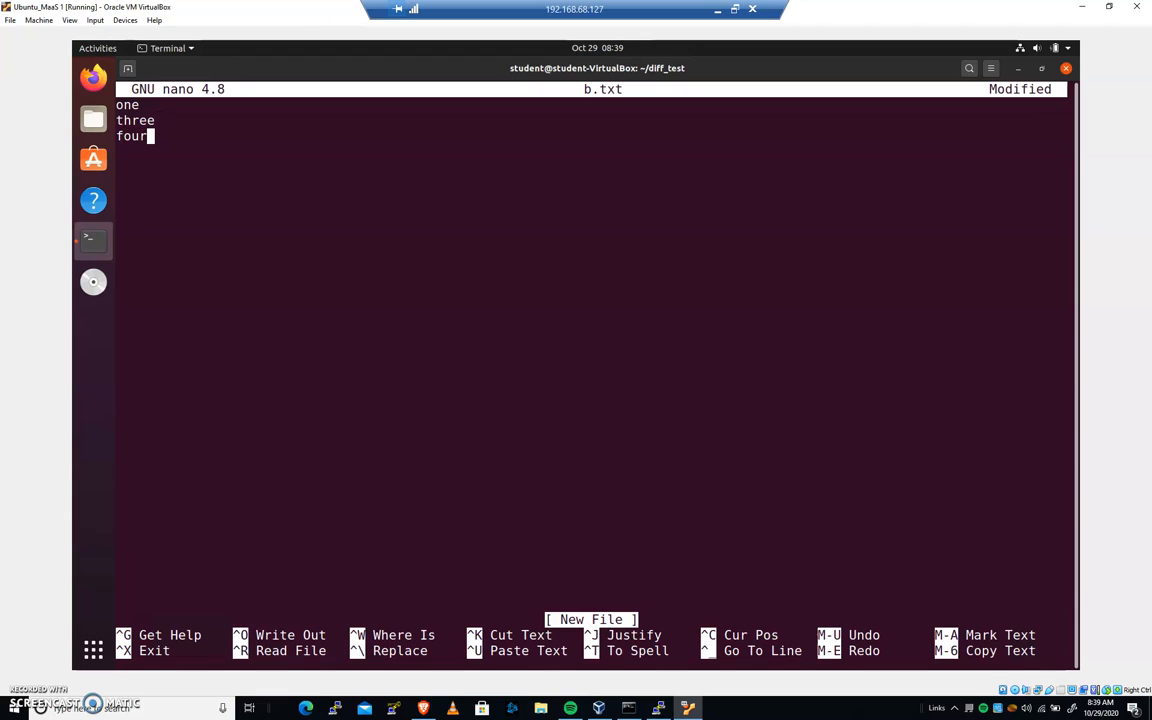
key(Return)
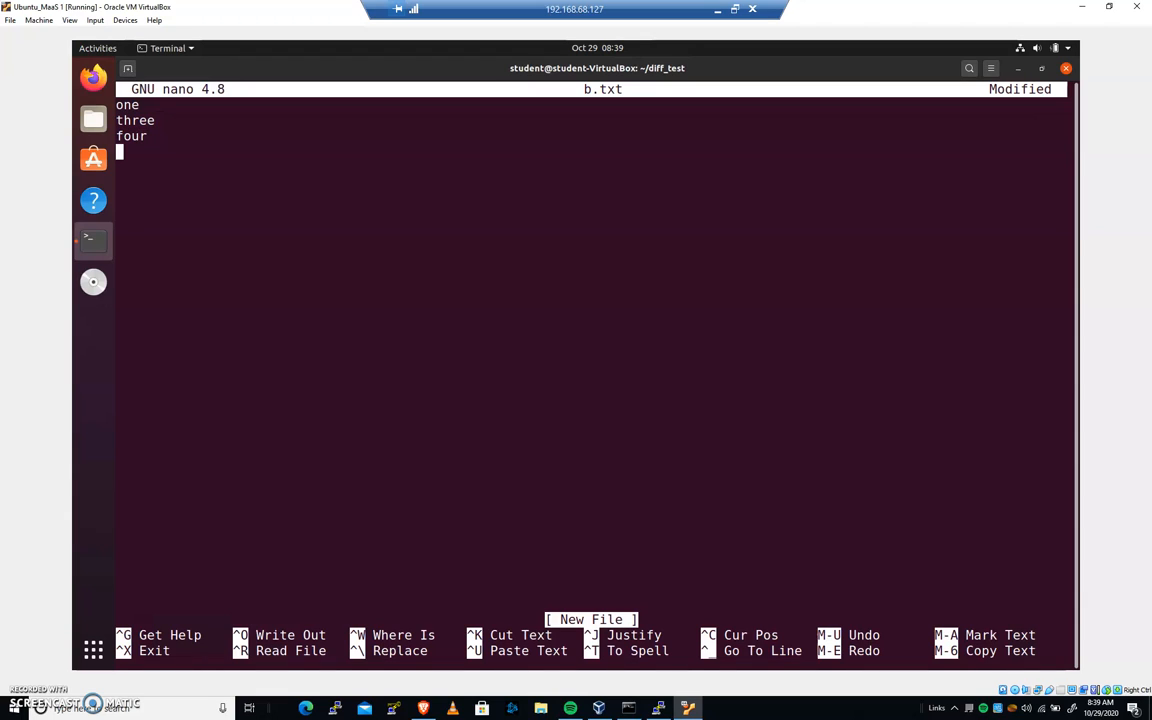
text(five)
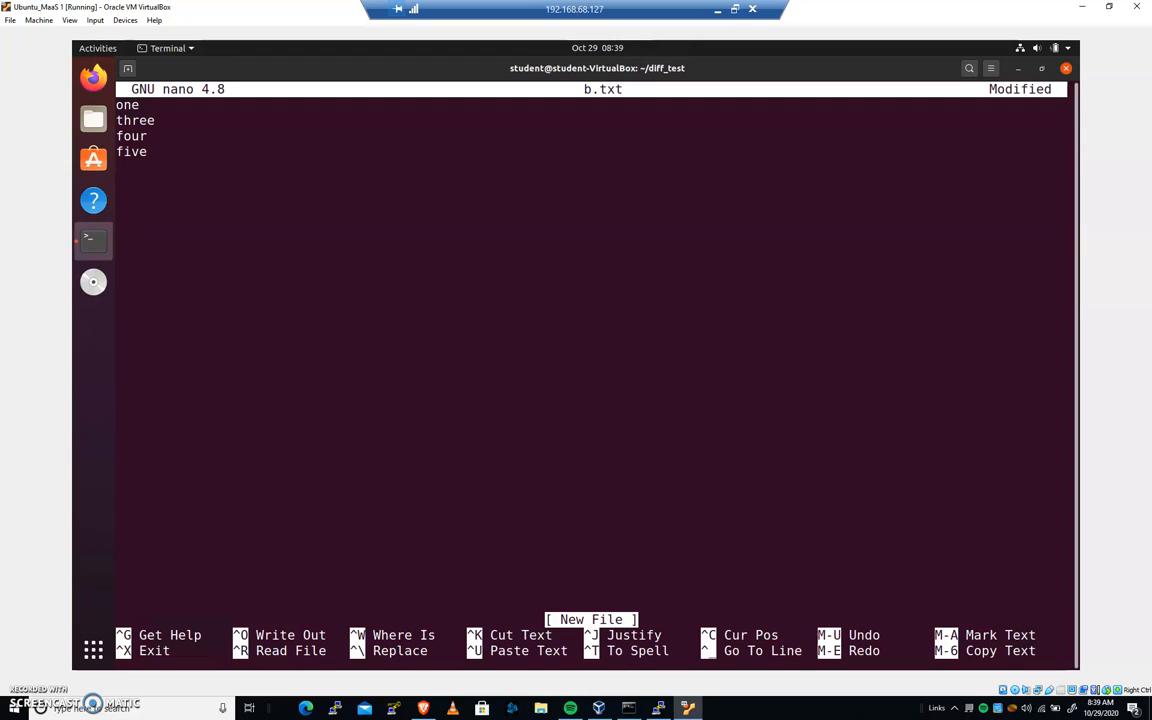
key(ctrl+o)
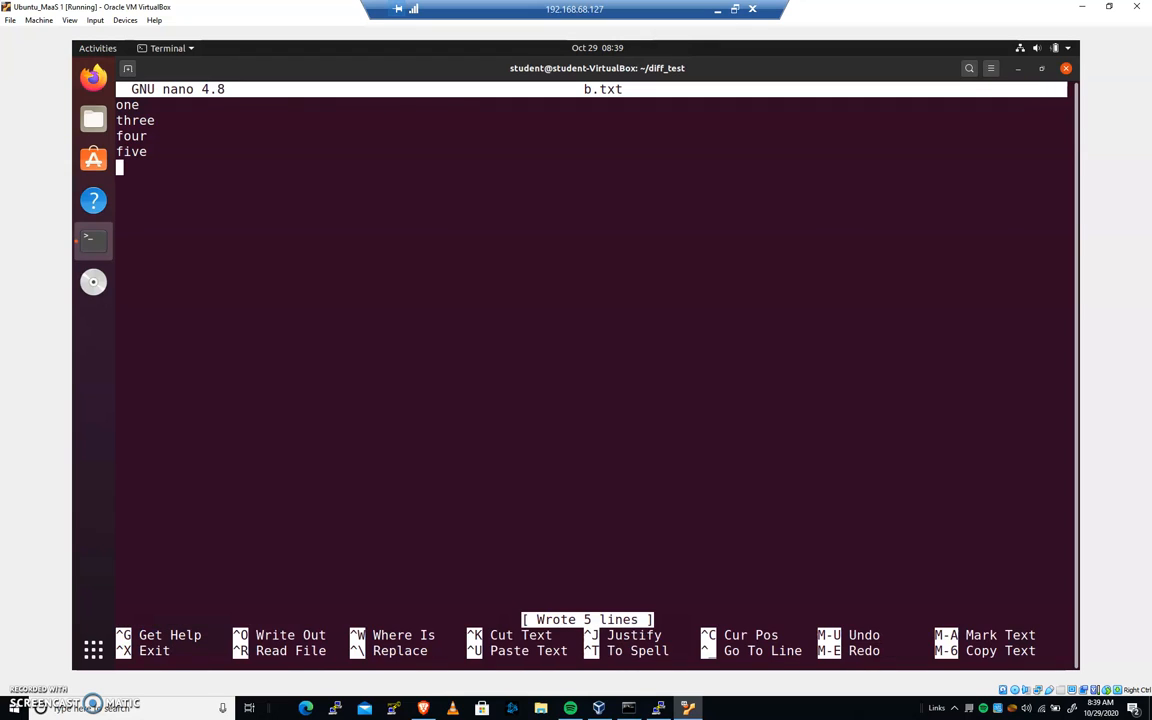
key(ctrl+x)
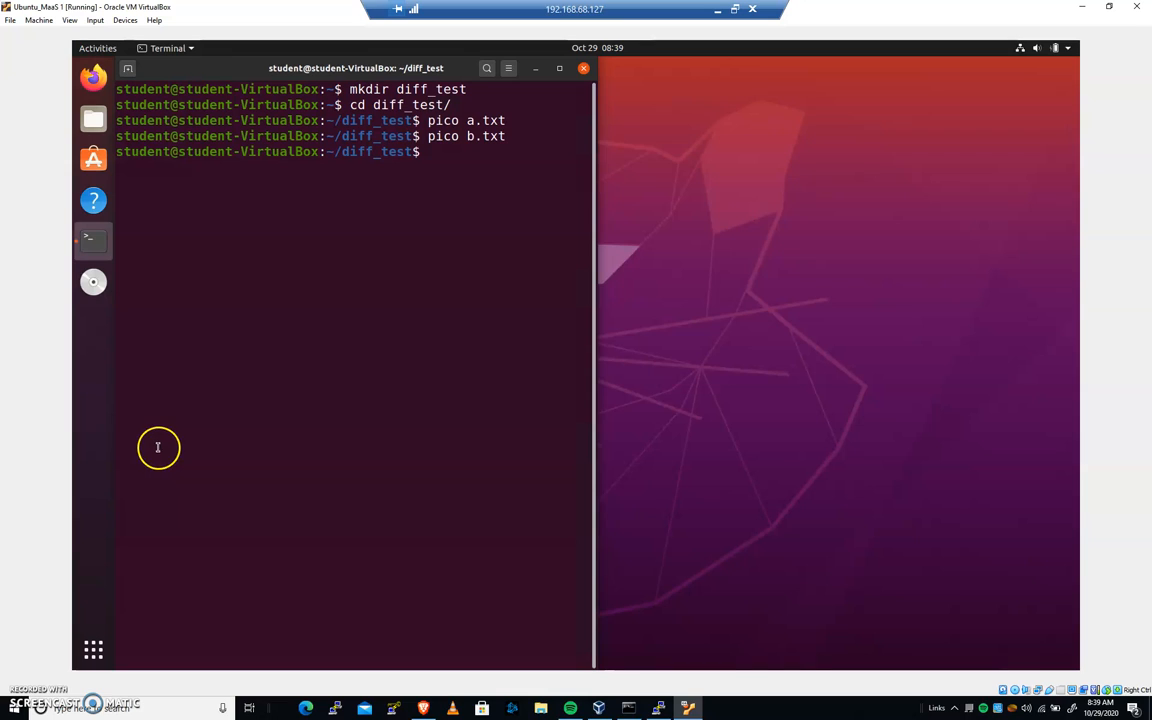
mouse_move(824, 162)
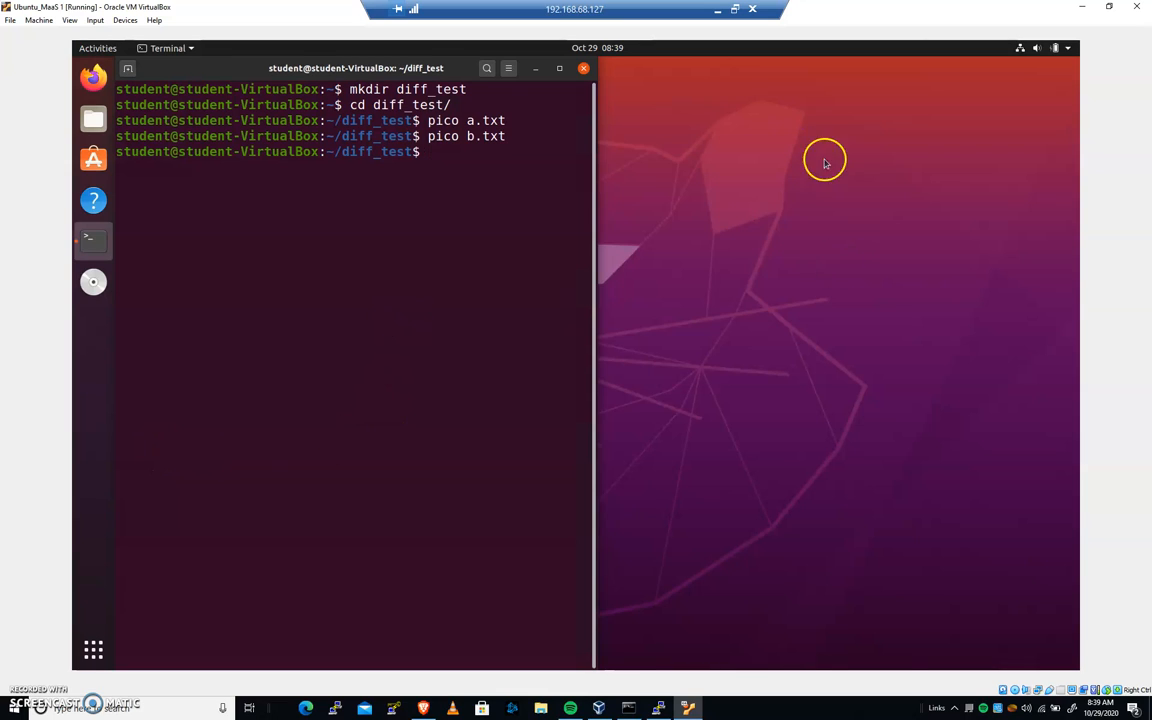
mouse_move(874, 484)
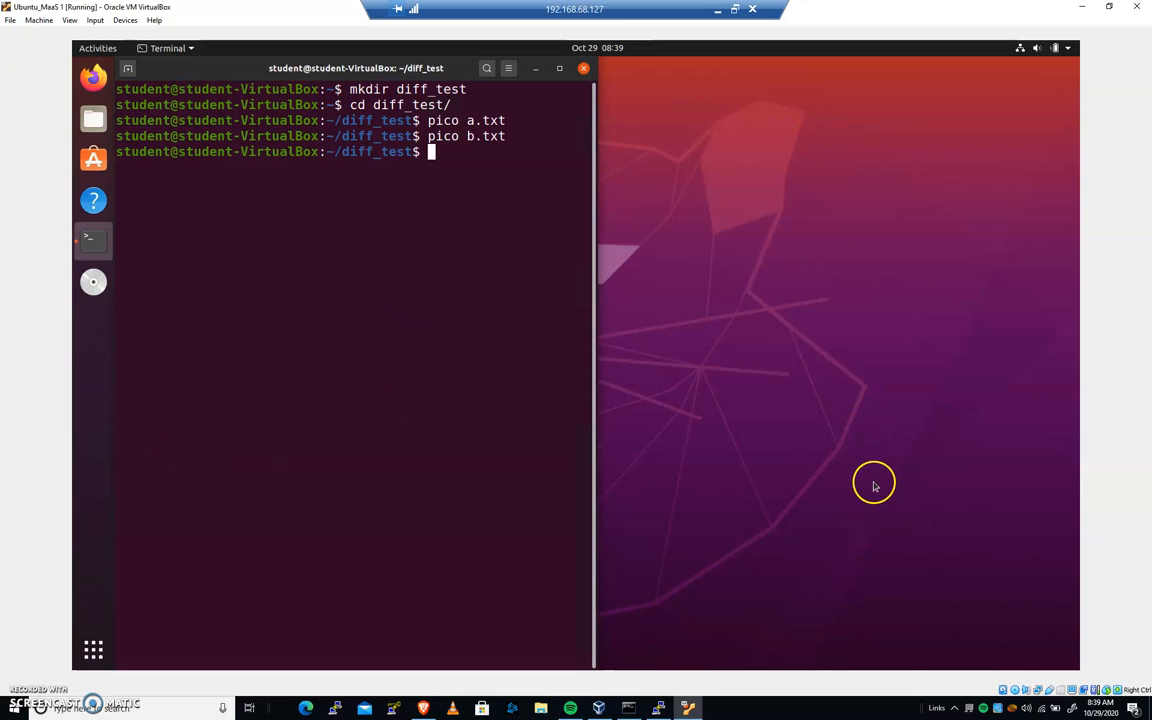
mouse_move(356, 486)
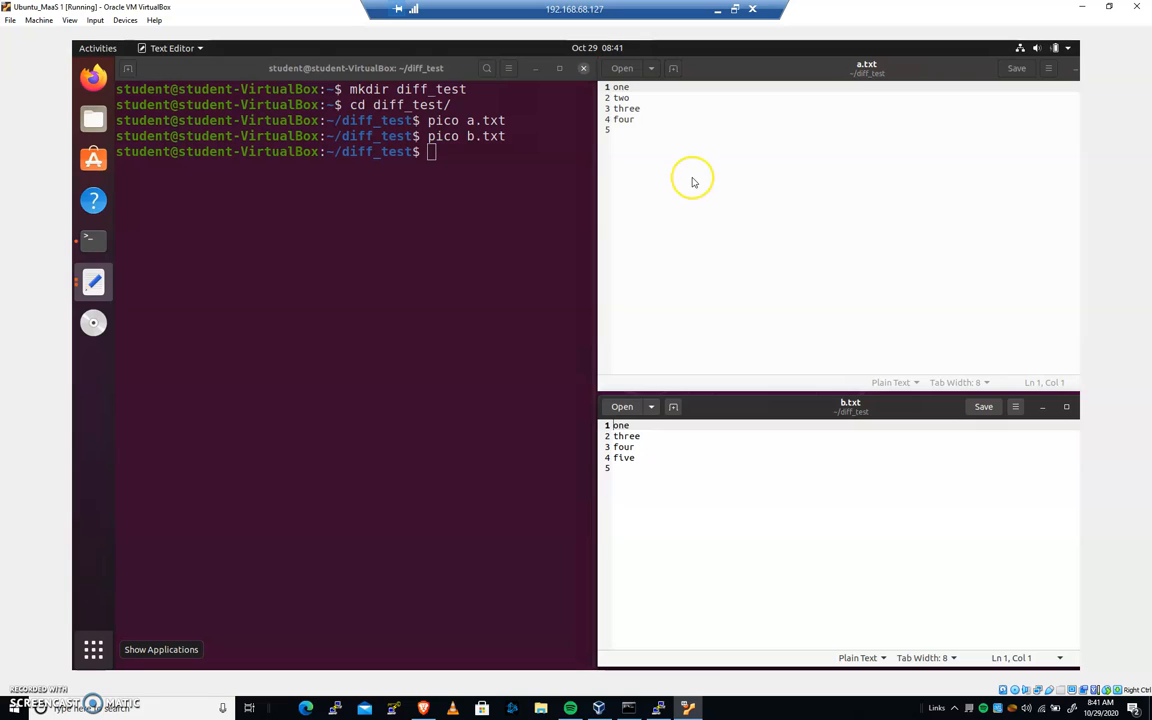
mouse_move(652, 62)
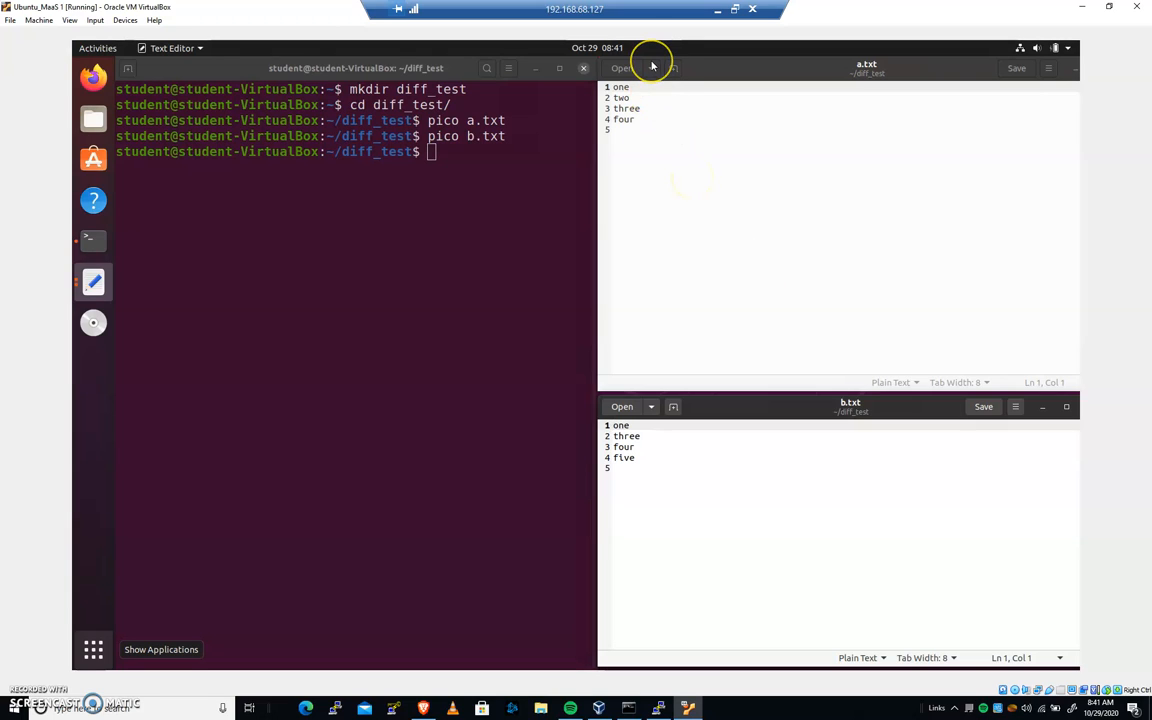
mouse_move(652, 64)
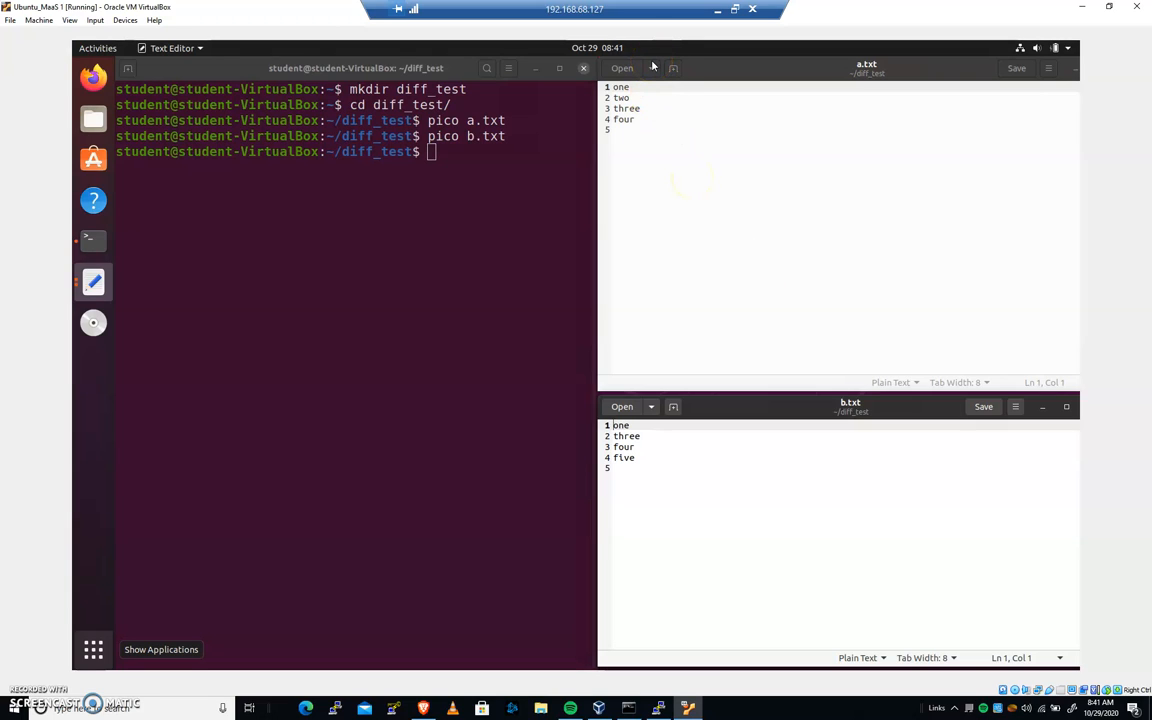
mouse_move(1020, 100)
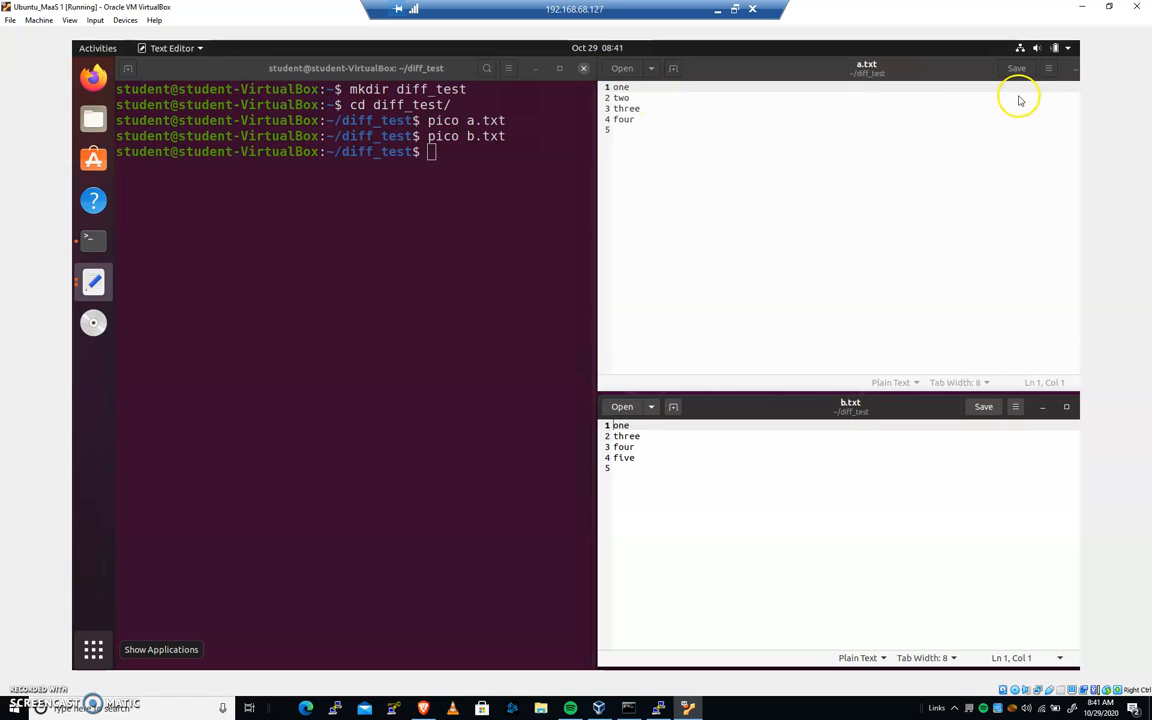
mouse_move(850, 614)
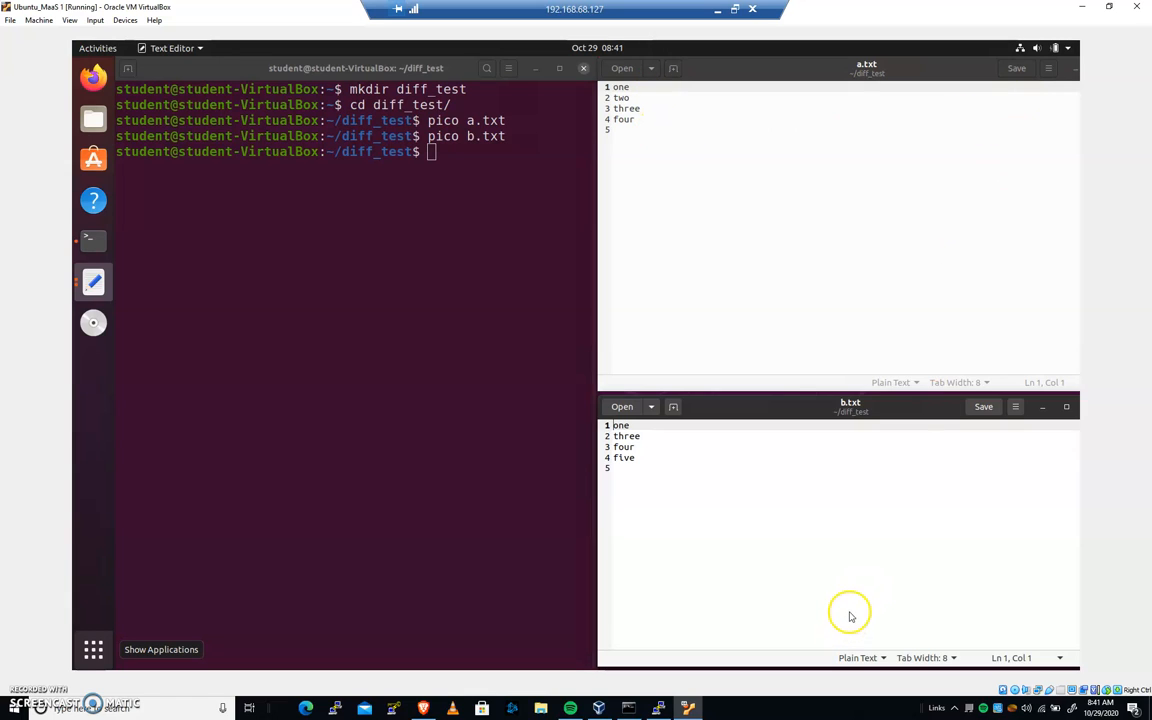
mouse_move(894, 52)
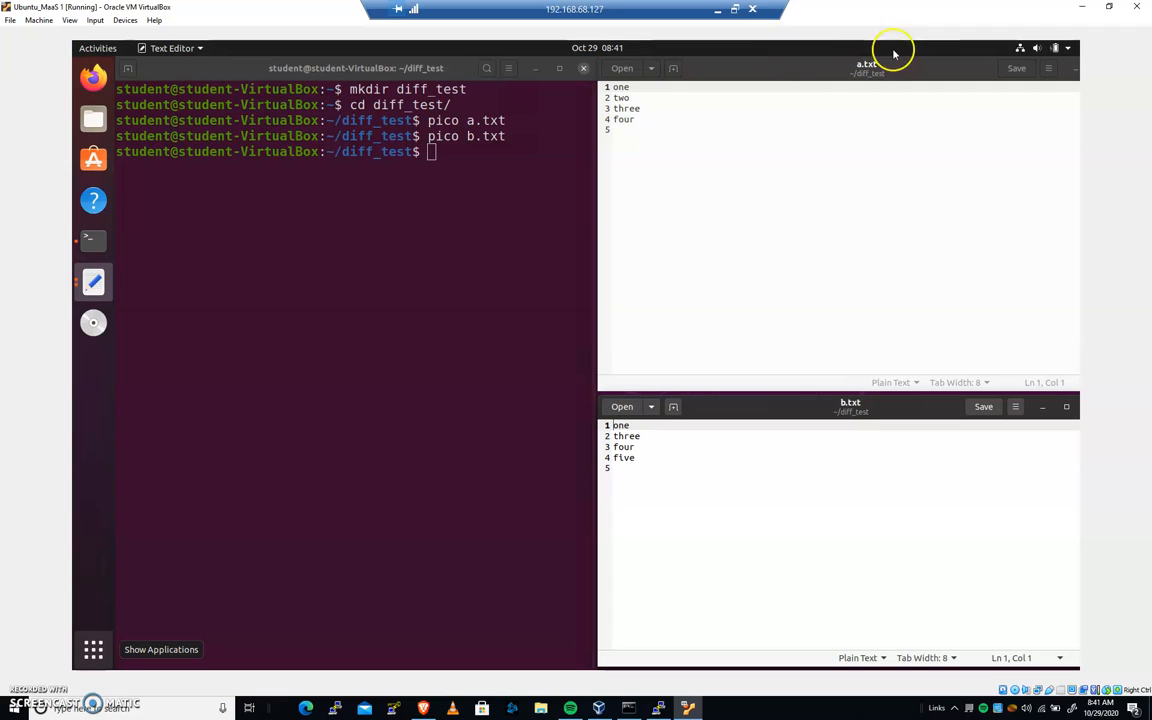
mouse_move(852, 400)
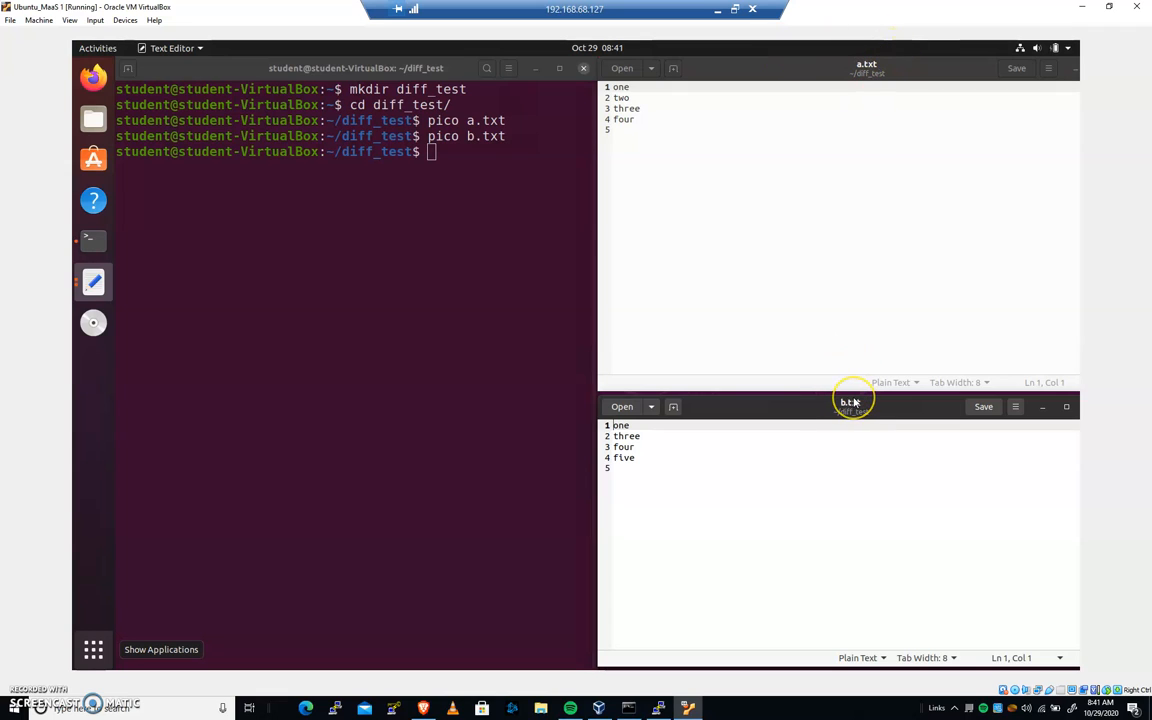
mouse_move(850, 414)
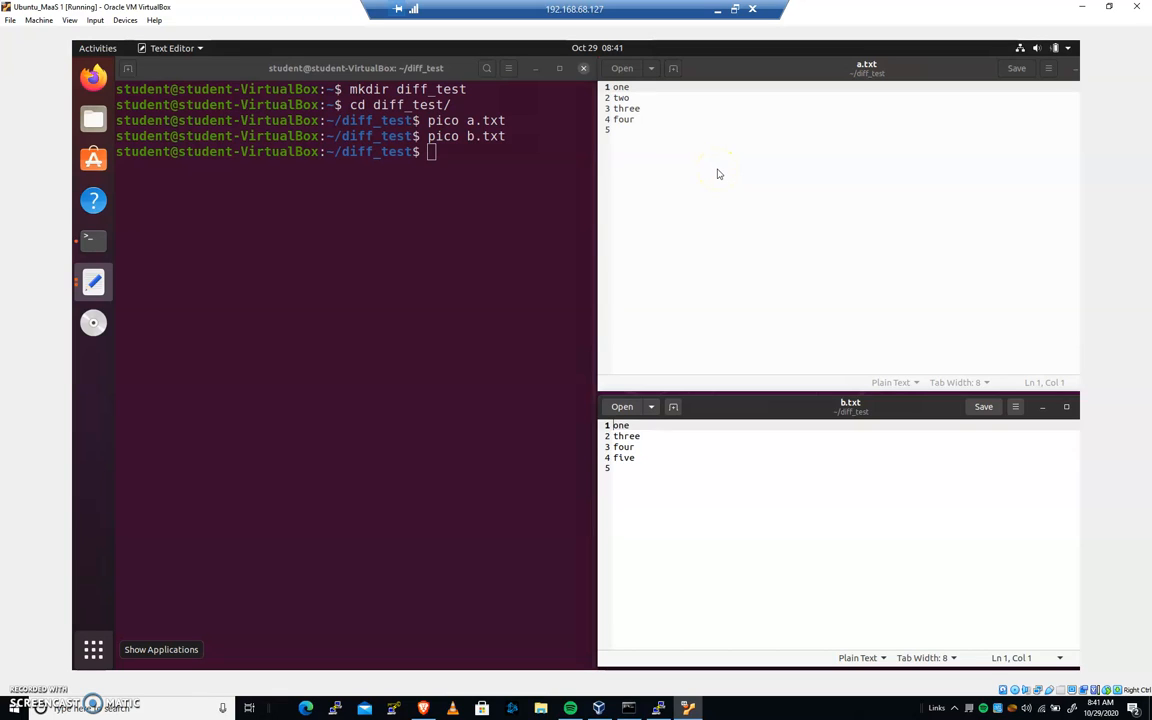
mouse_move(724, 170)
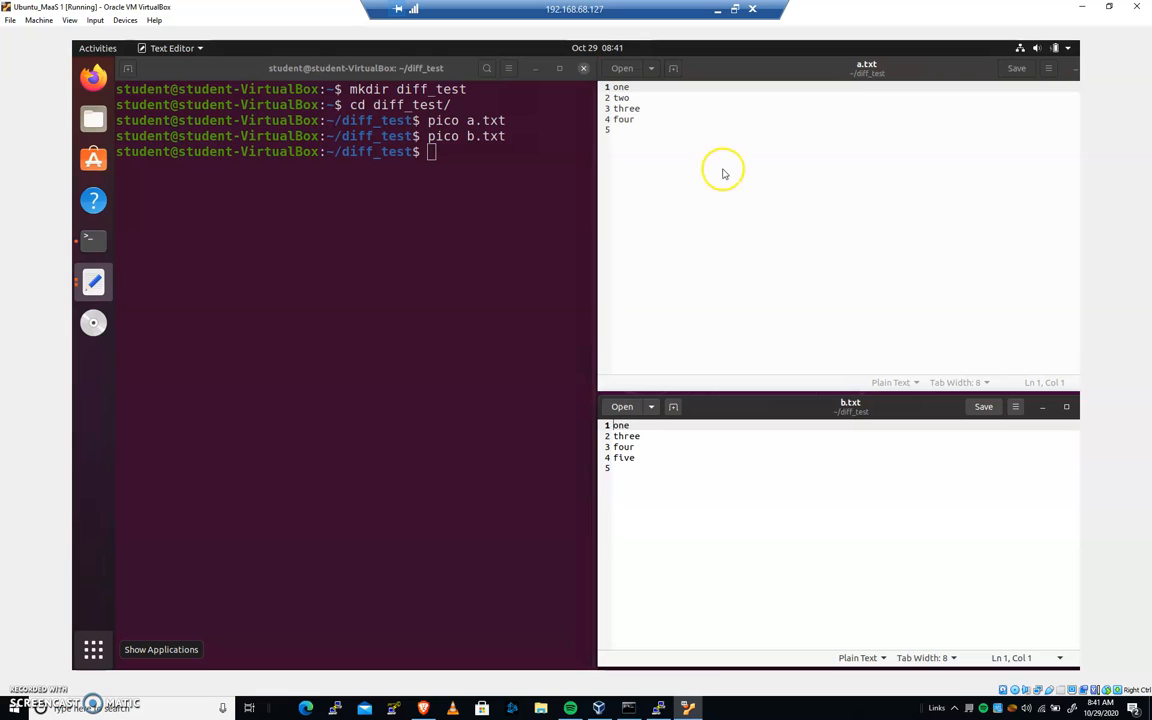
mouse_move(724, 162)
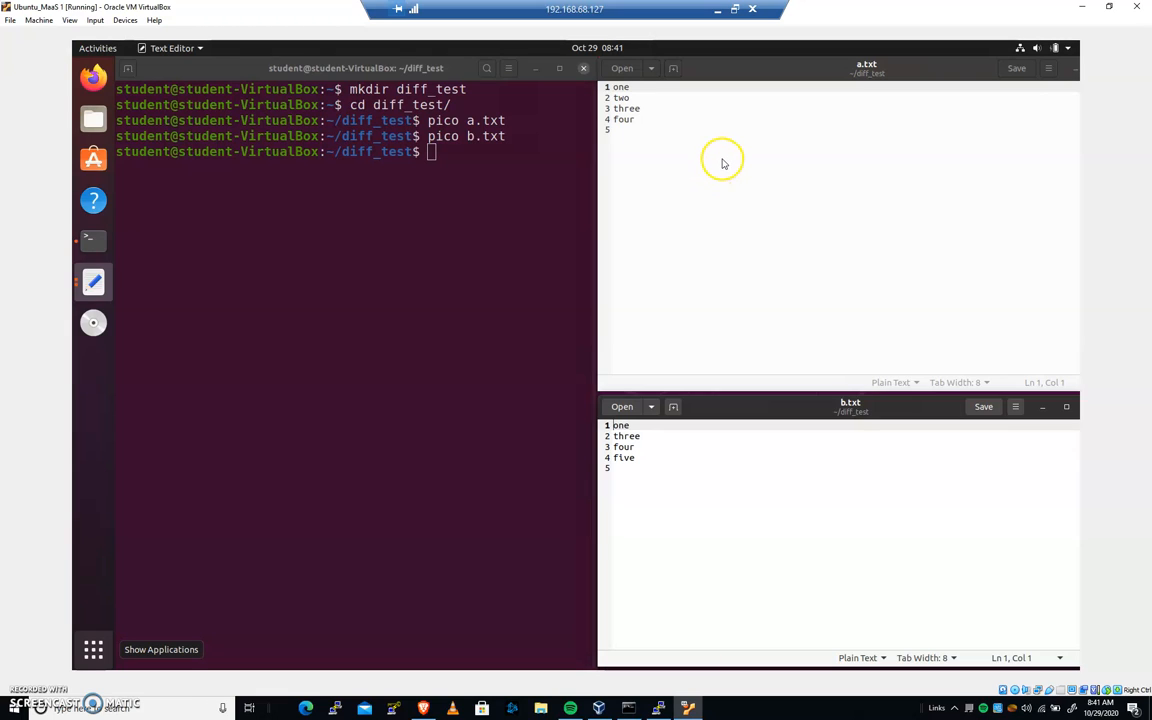
mouse_move(876, 496)
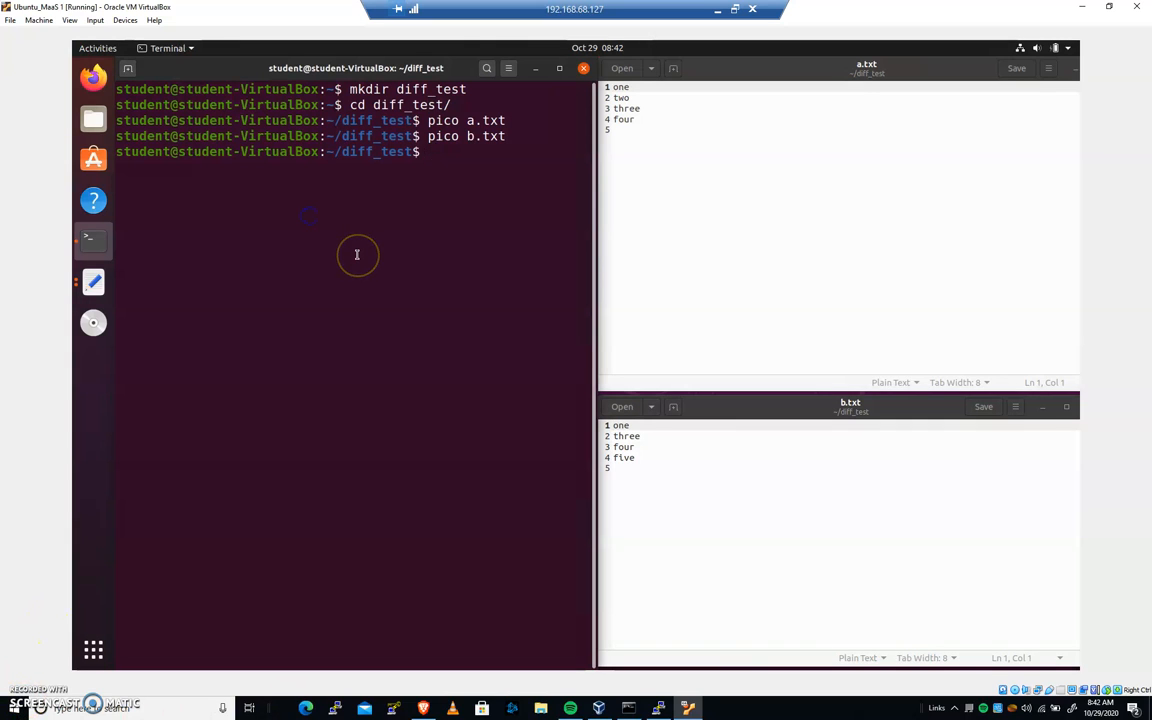
Run diff a.txt b.txt, reporting 2d1 < two and 4a4 > five
text(diff a.txt)
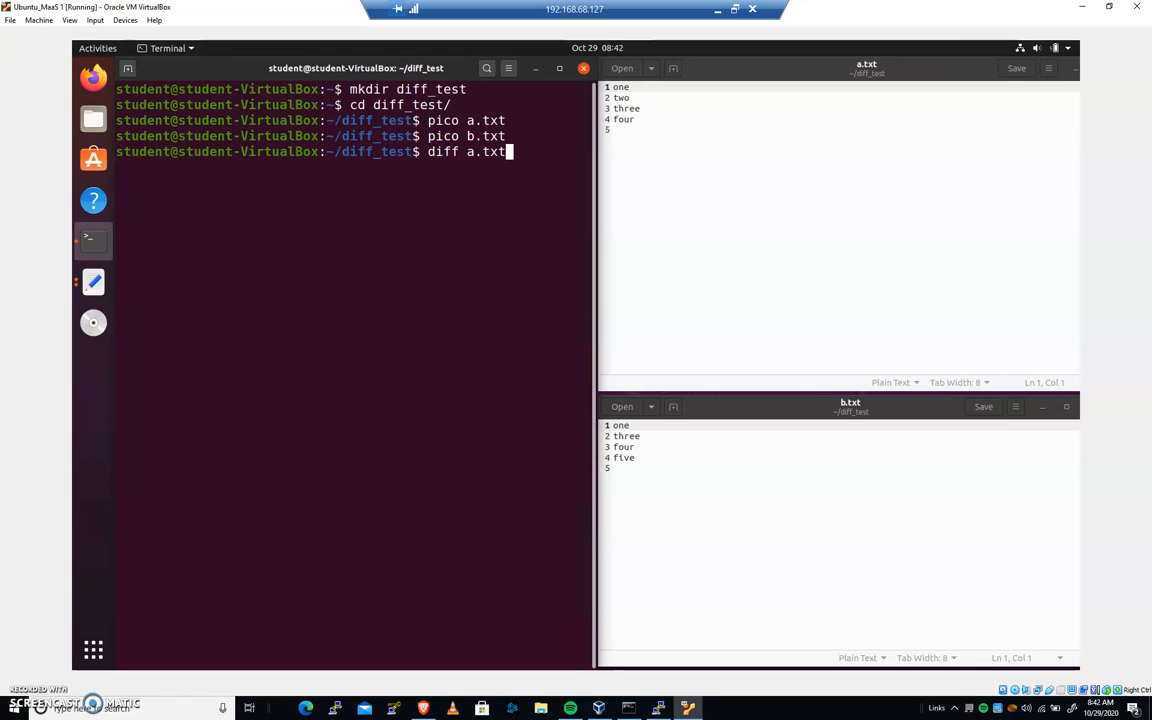
text(b.txt)
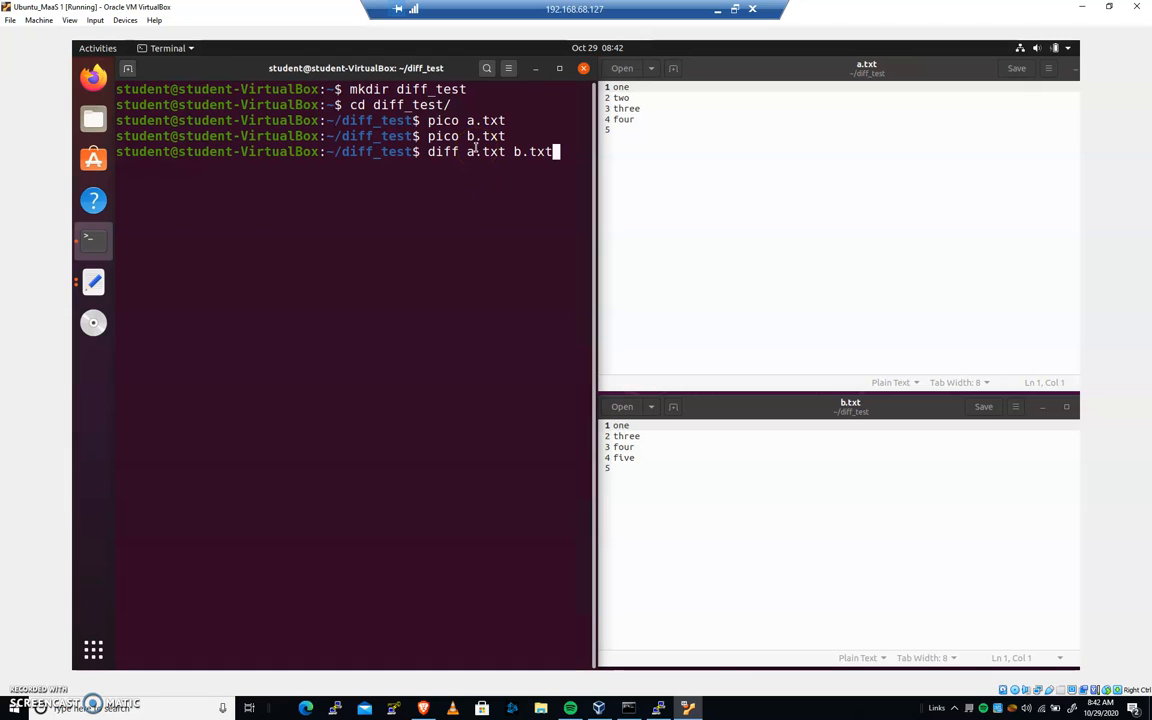
key(Return)
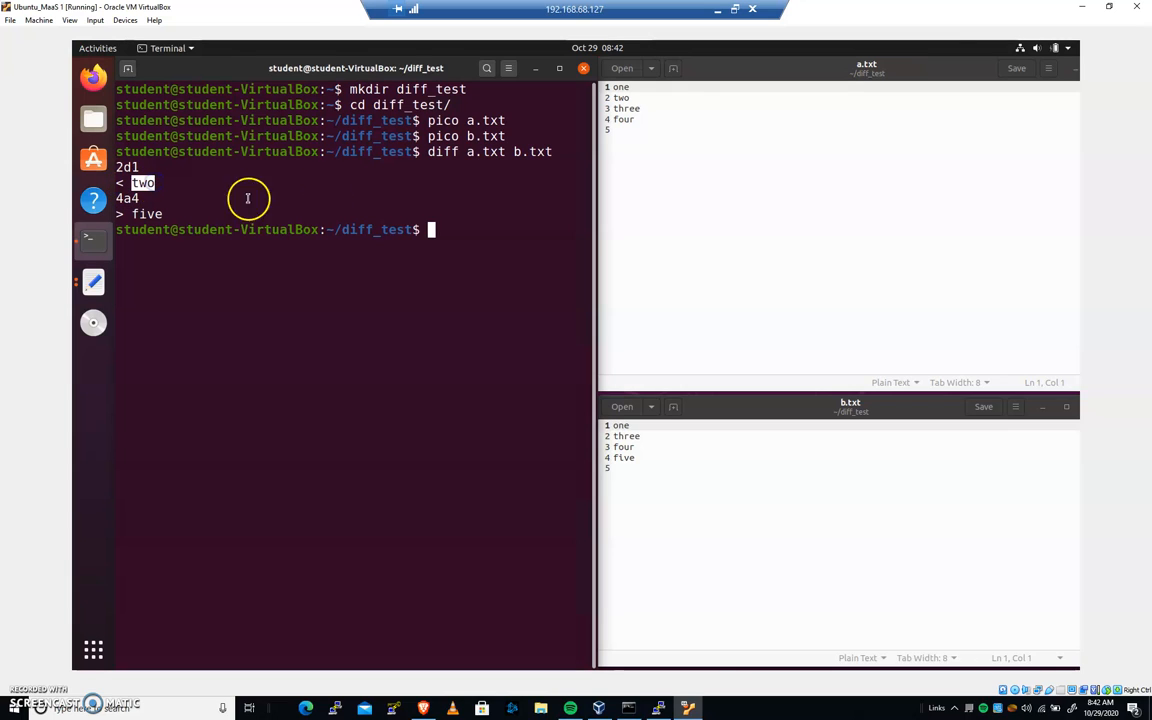
mouse_move(122, 198)
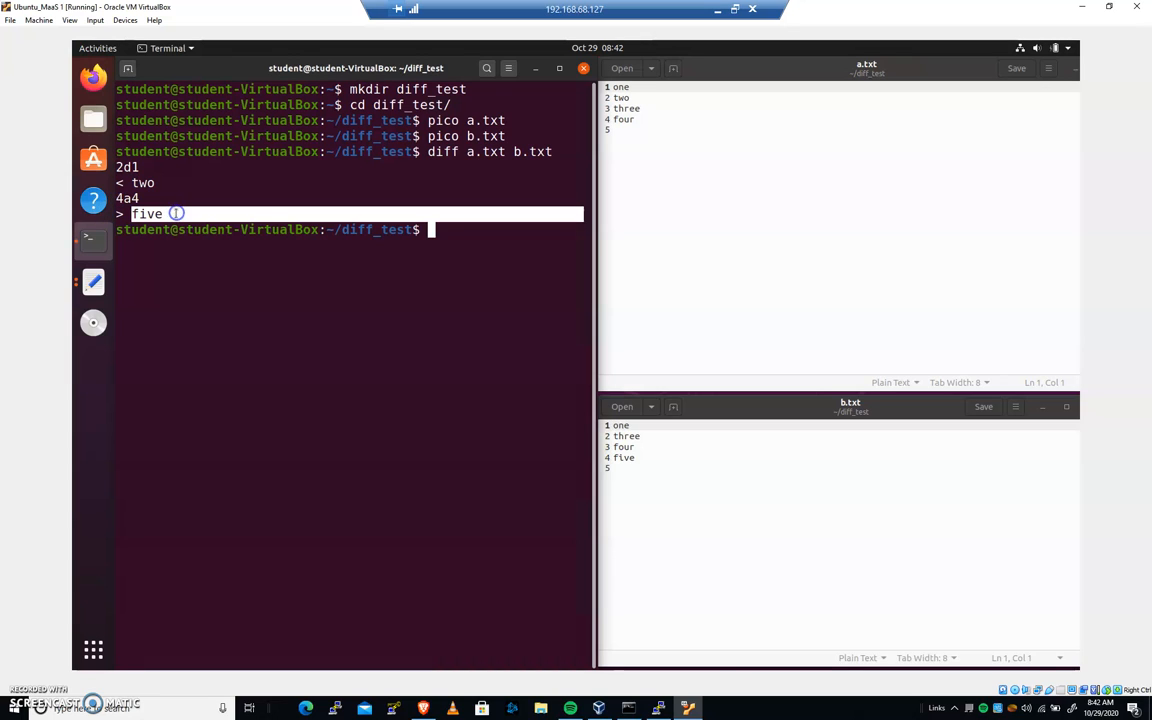
mouse_move(436, 178)
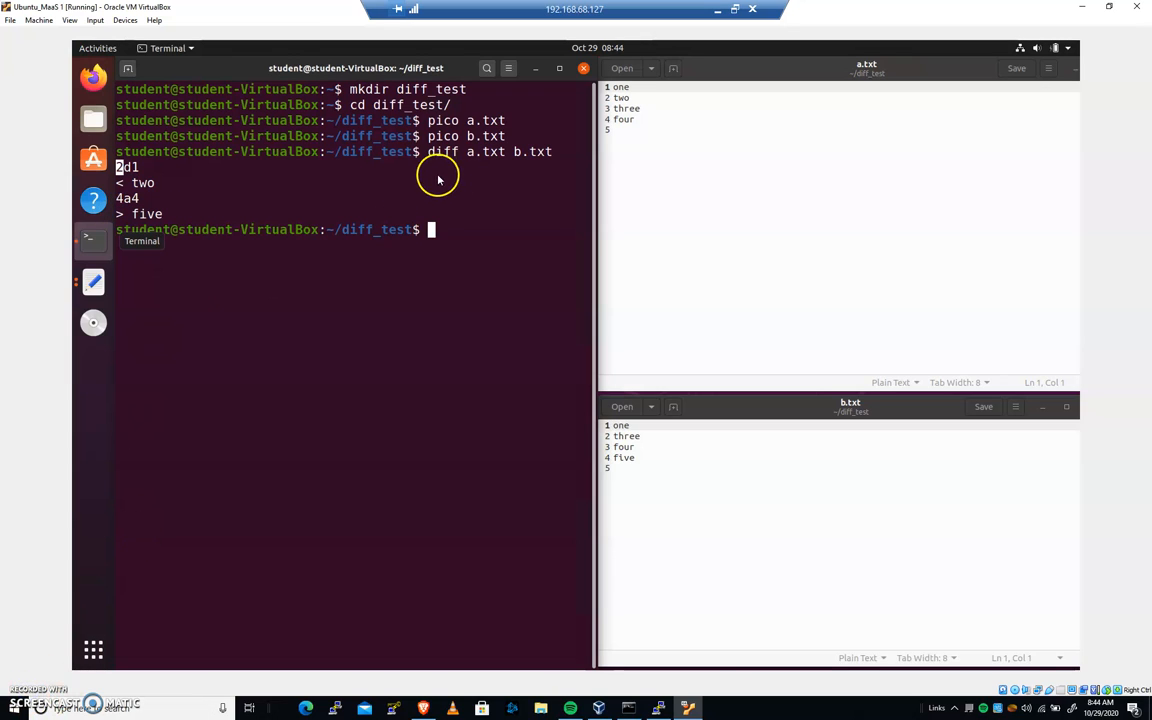
mouse_move(436, 184)
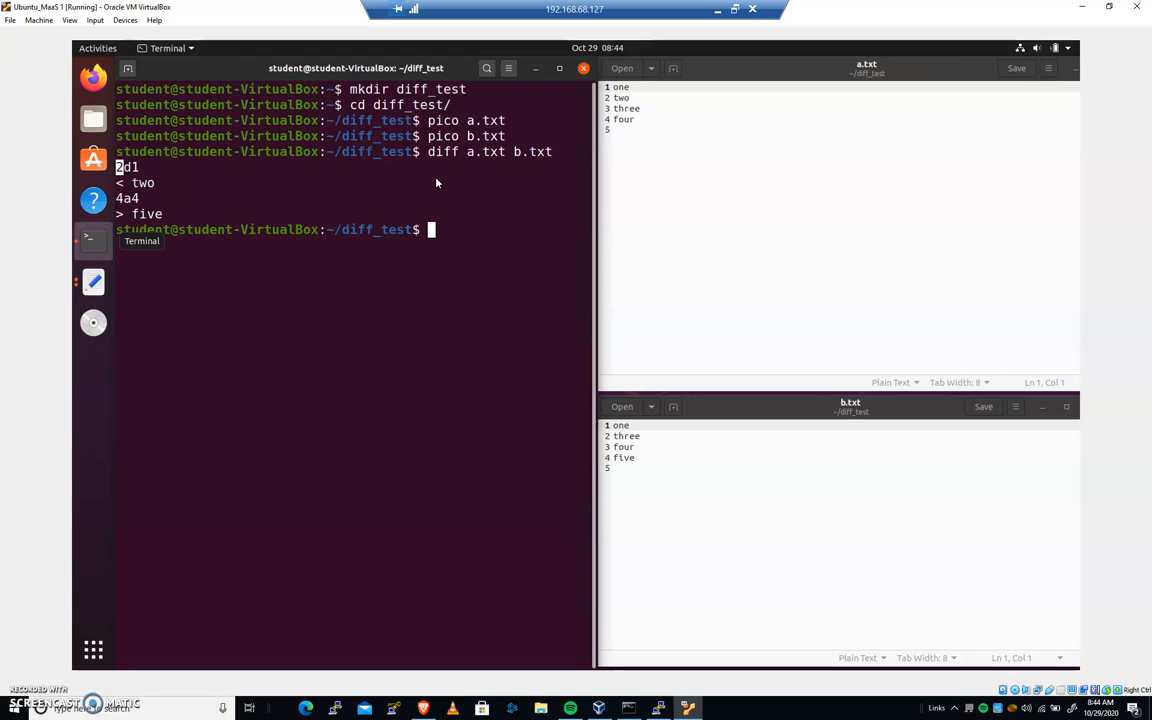
mouse_move(432, 160)
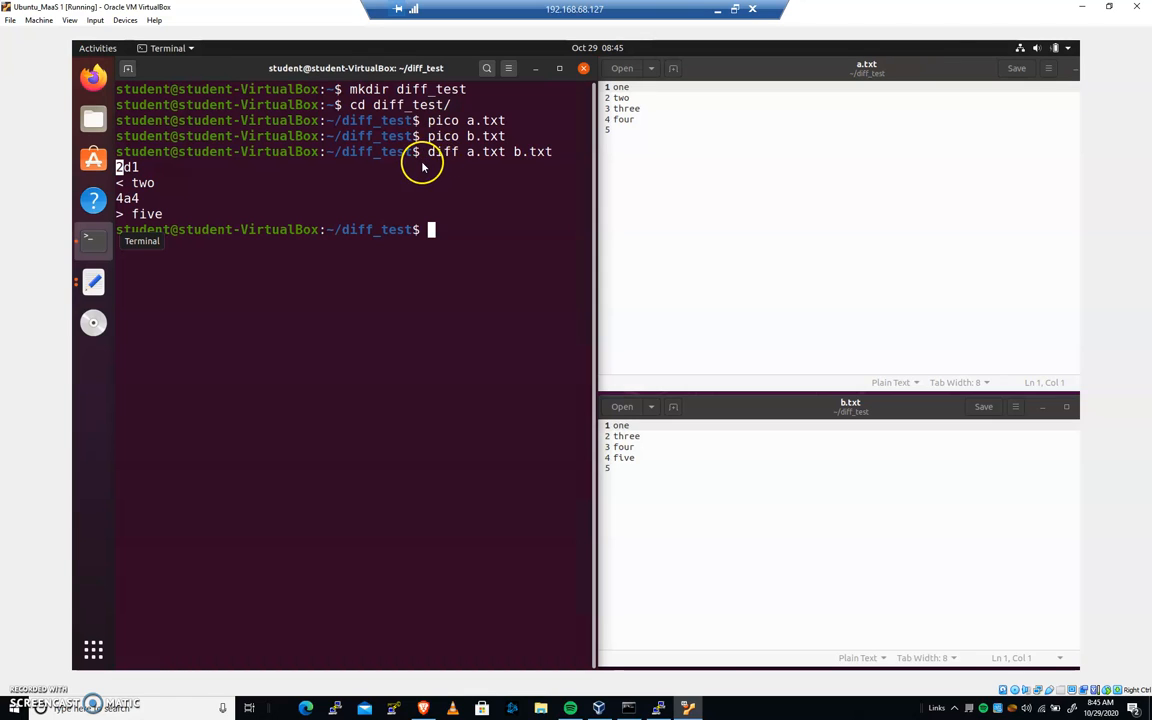
mouse_move(224, 176)
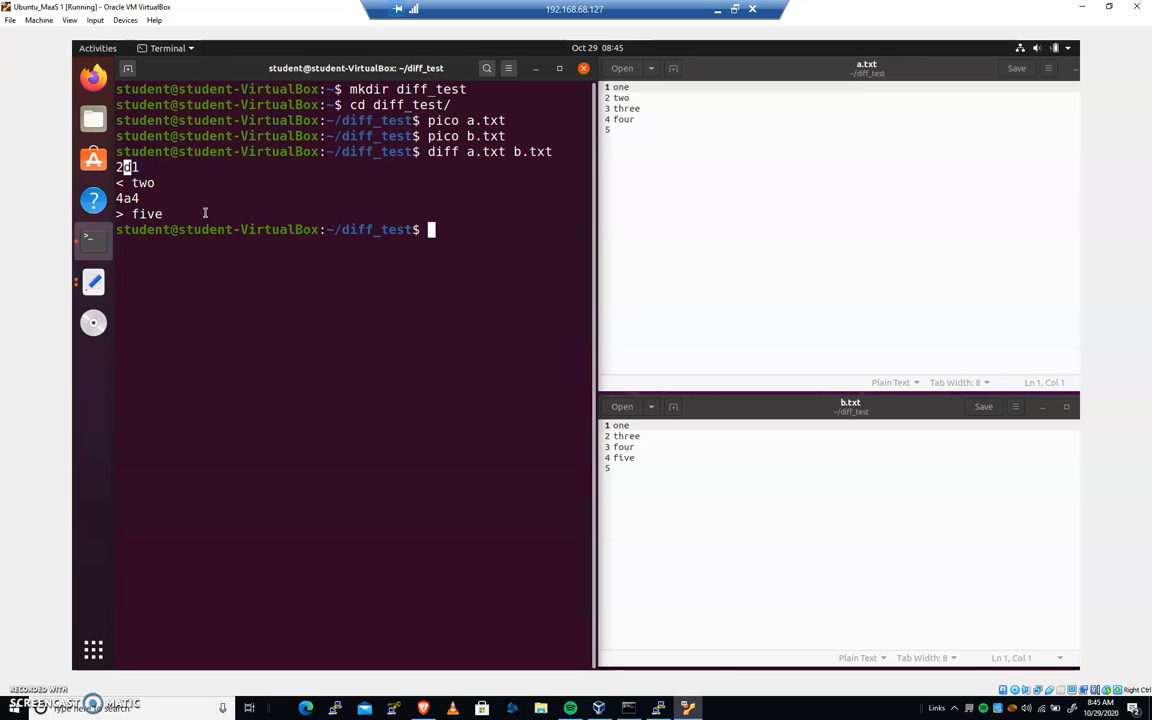
mouse_move(178, 184)
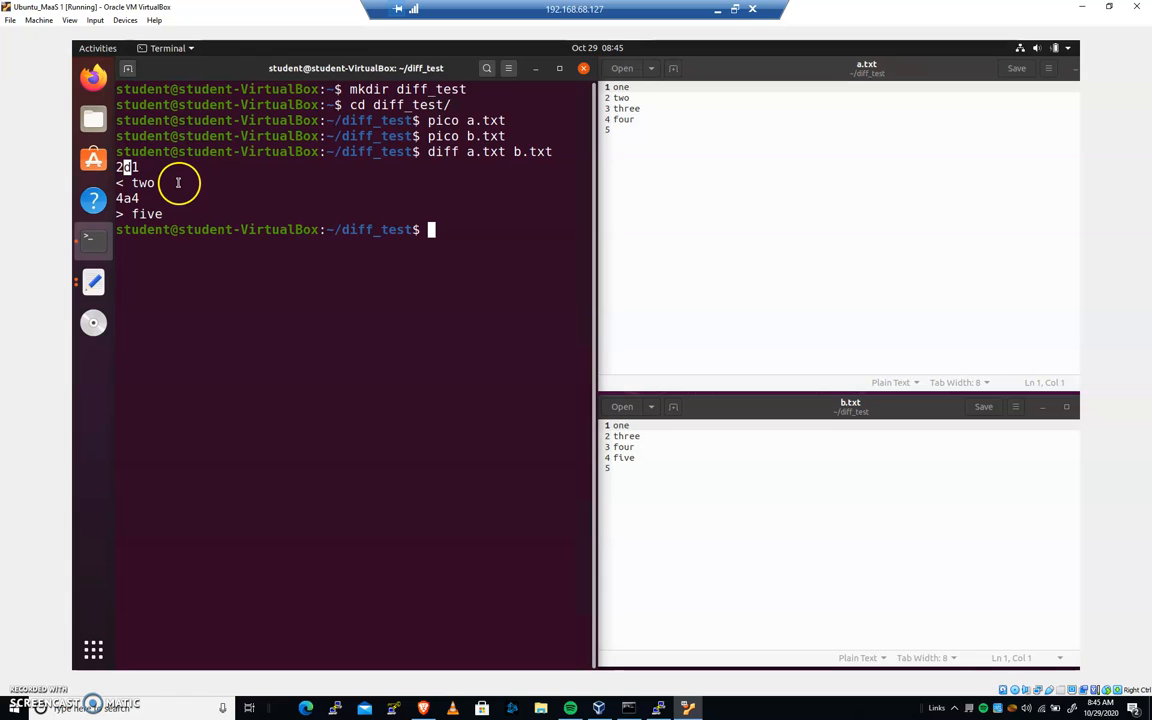
mouse_move(176, 172)
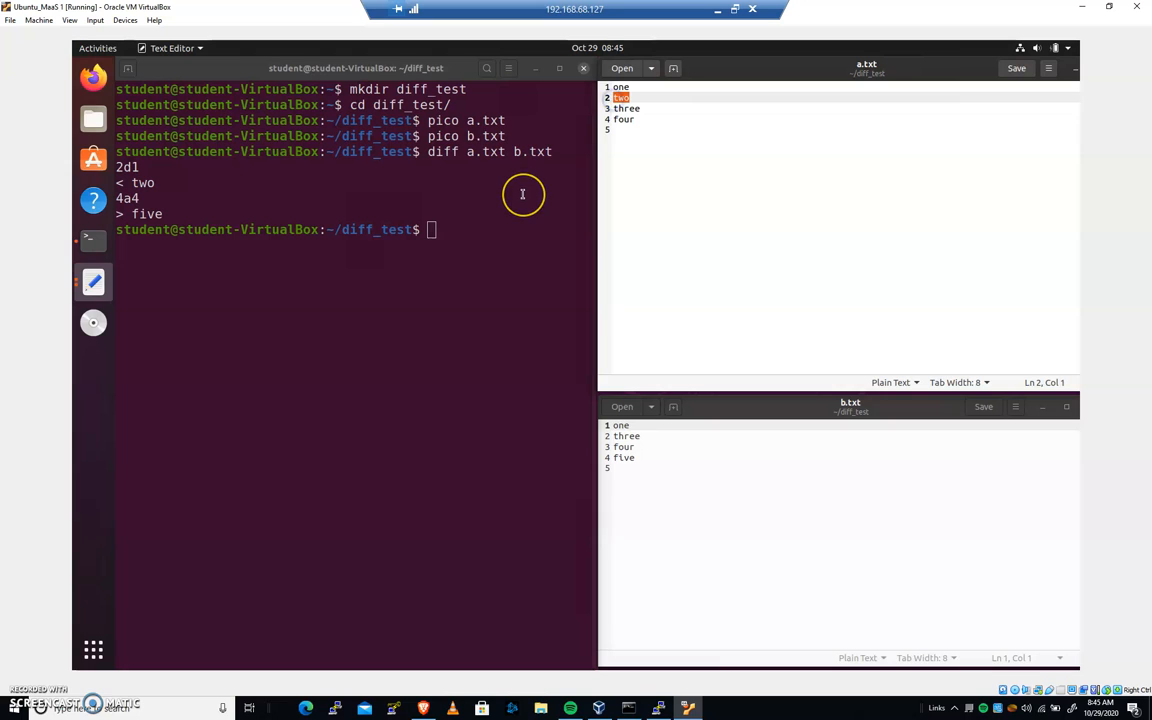
mouse_move(152, 178)
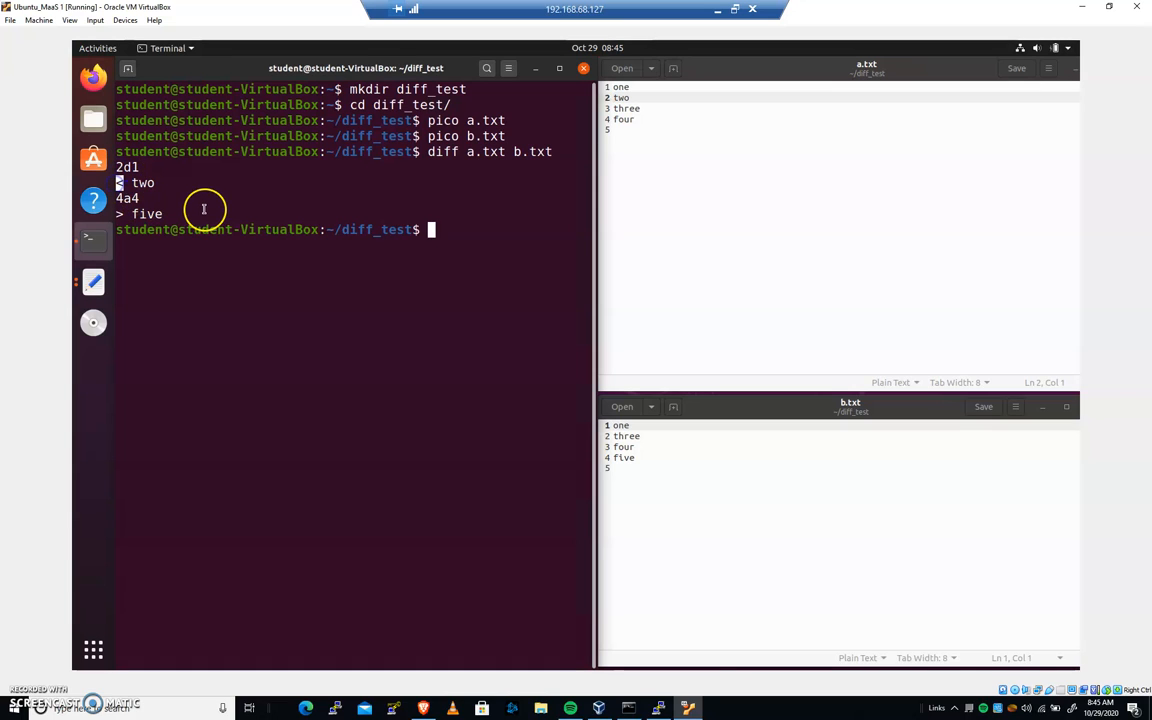
mouse_move(124, 184)
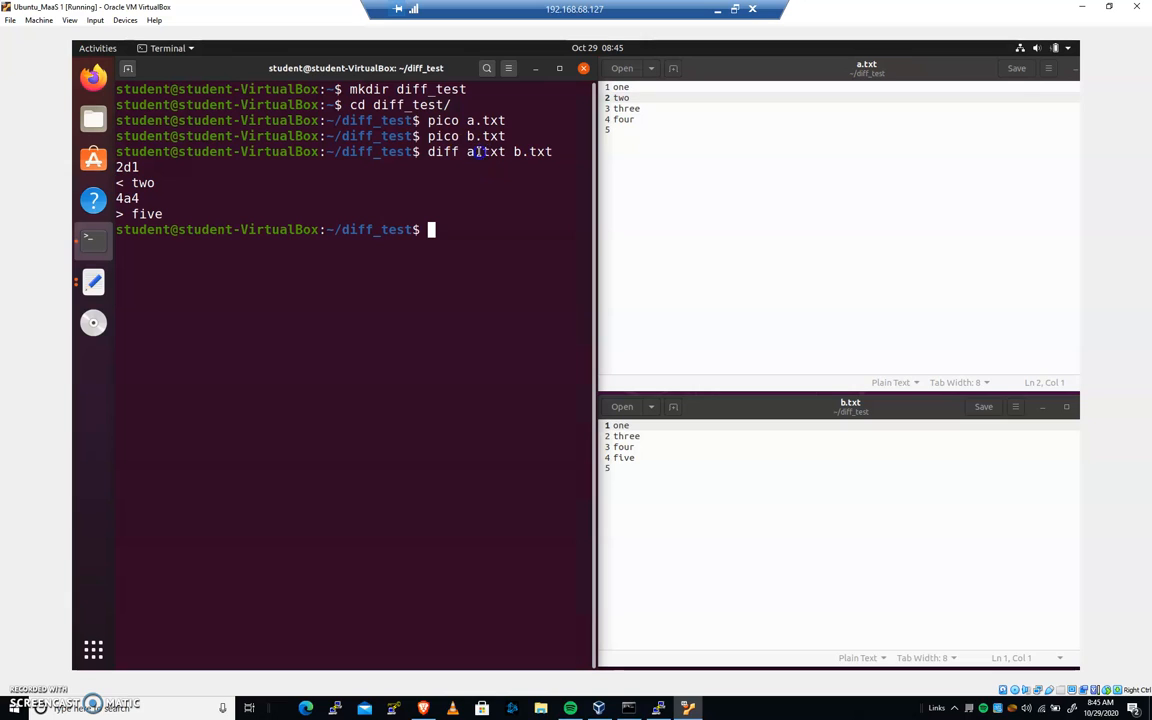
Delete the word two from a.txt, leaving one, three, four, and check against b.txt
double_click(486, 152)
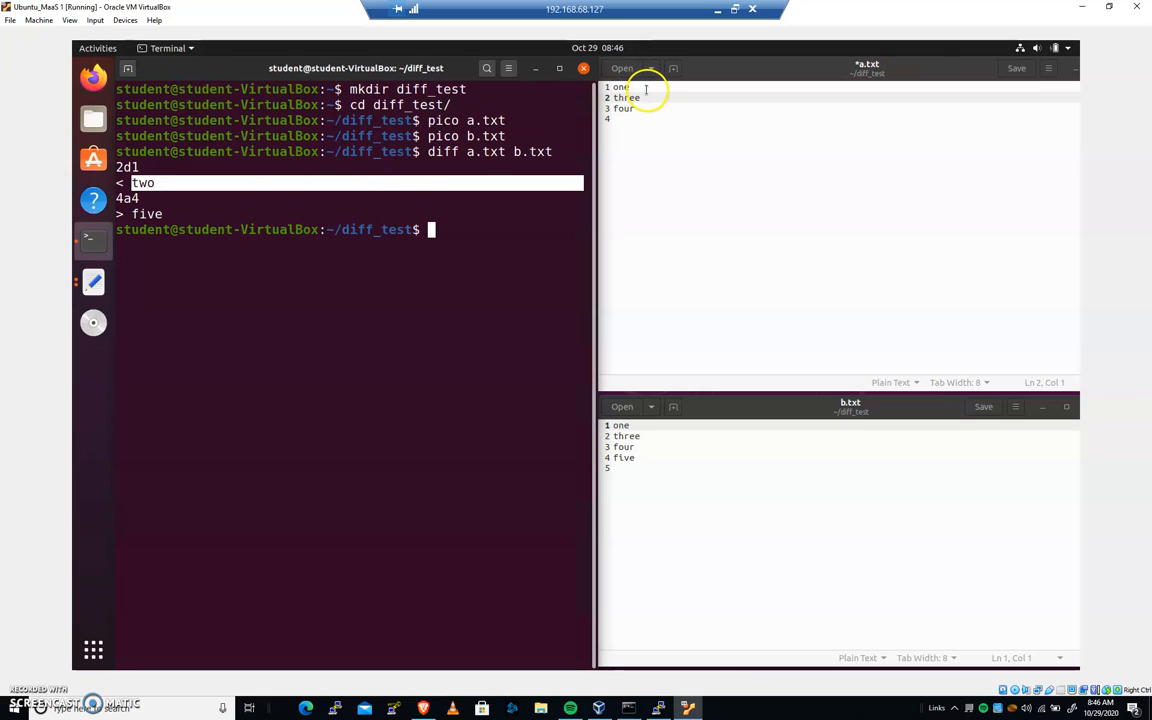
click(620, 88)
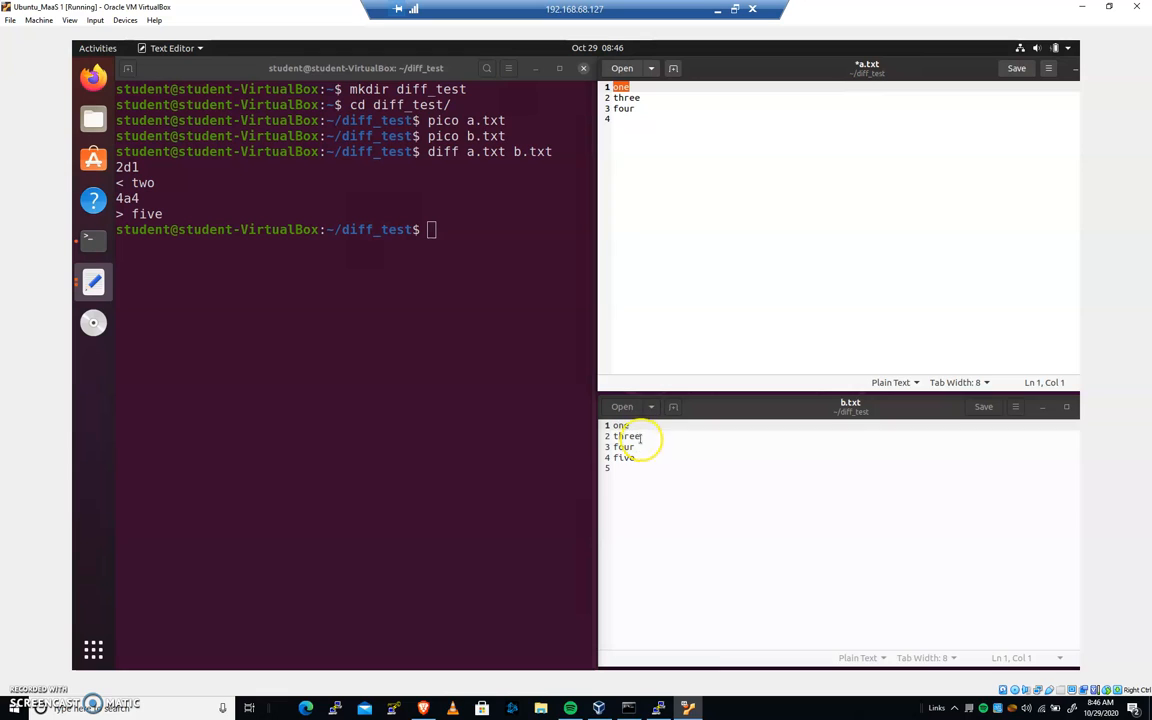
click(630, 448)
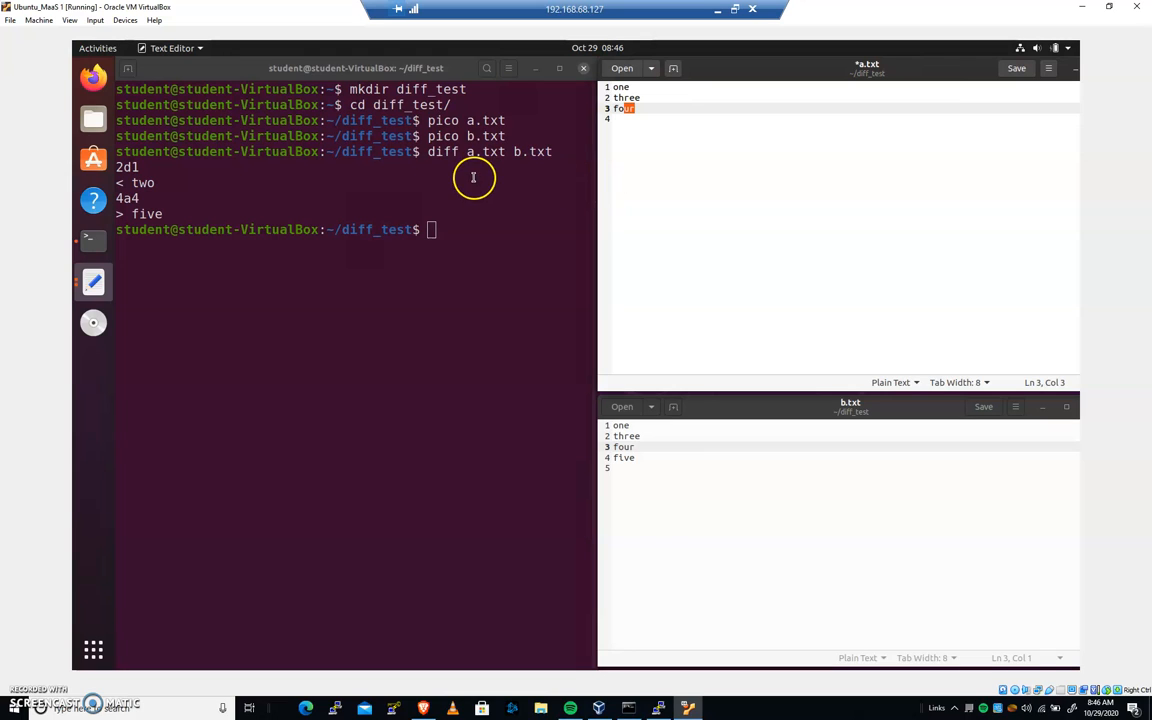
mouse_move(622, 118)
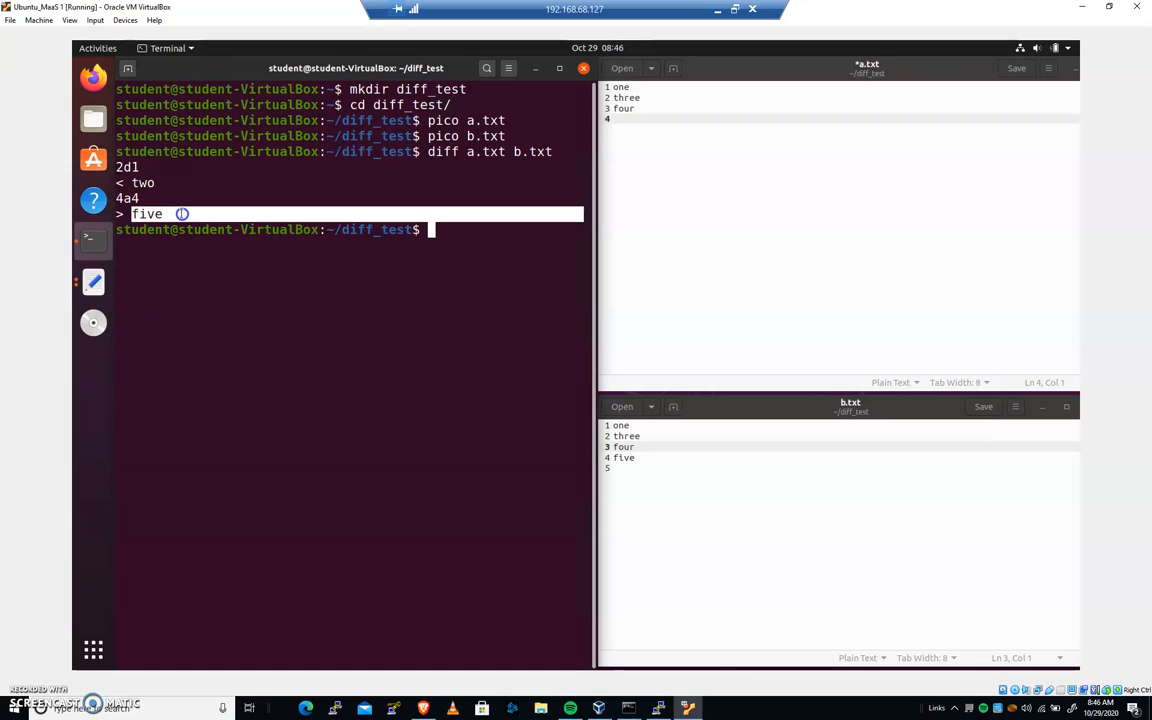
mouse_move(192, 316)
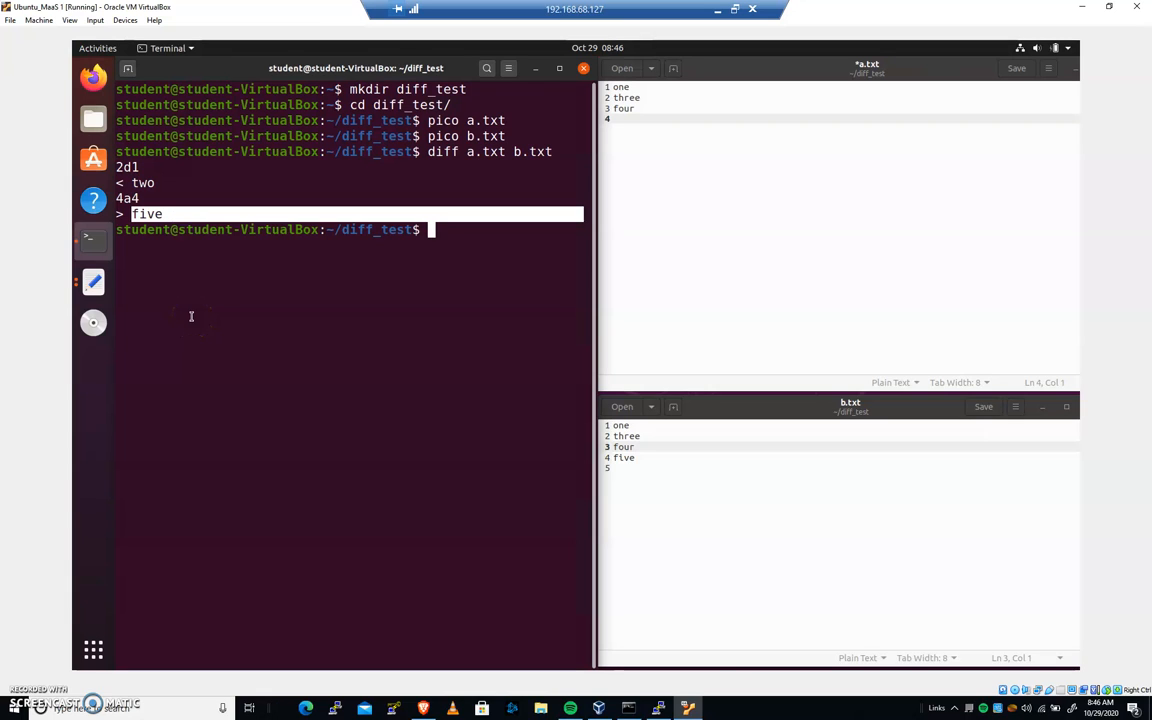
mouse_move(140, 192)
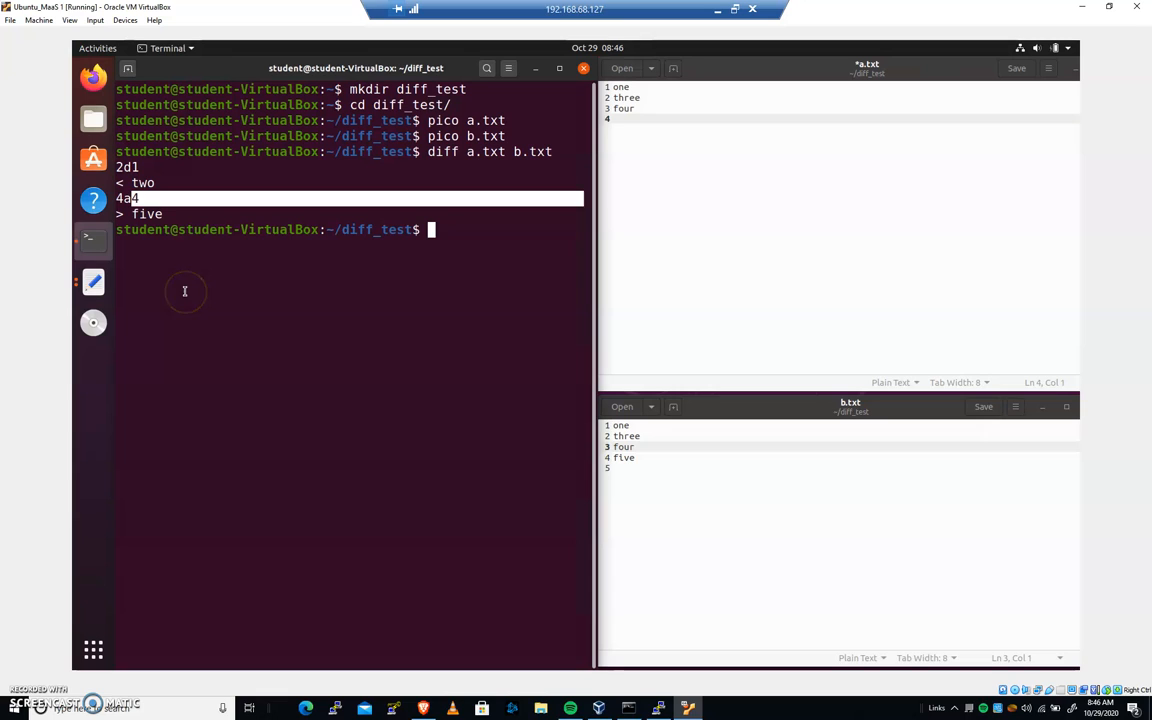
mouse_move(376, 250)
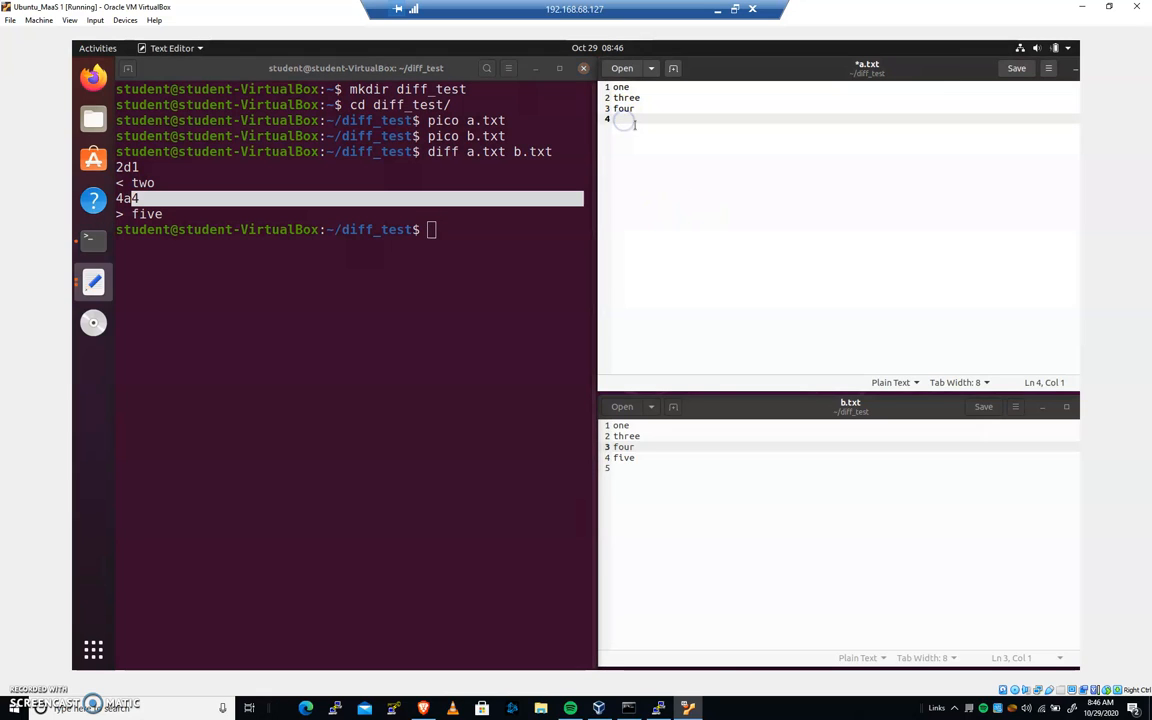
Enter five as a.txt's fourth line and revisit the 4a4 entry in the diff output
text(five)
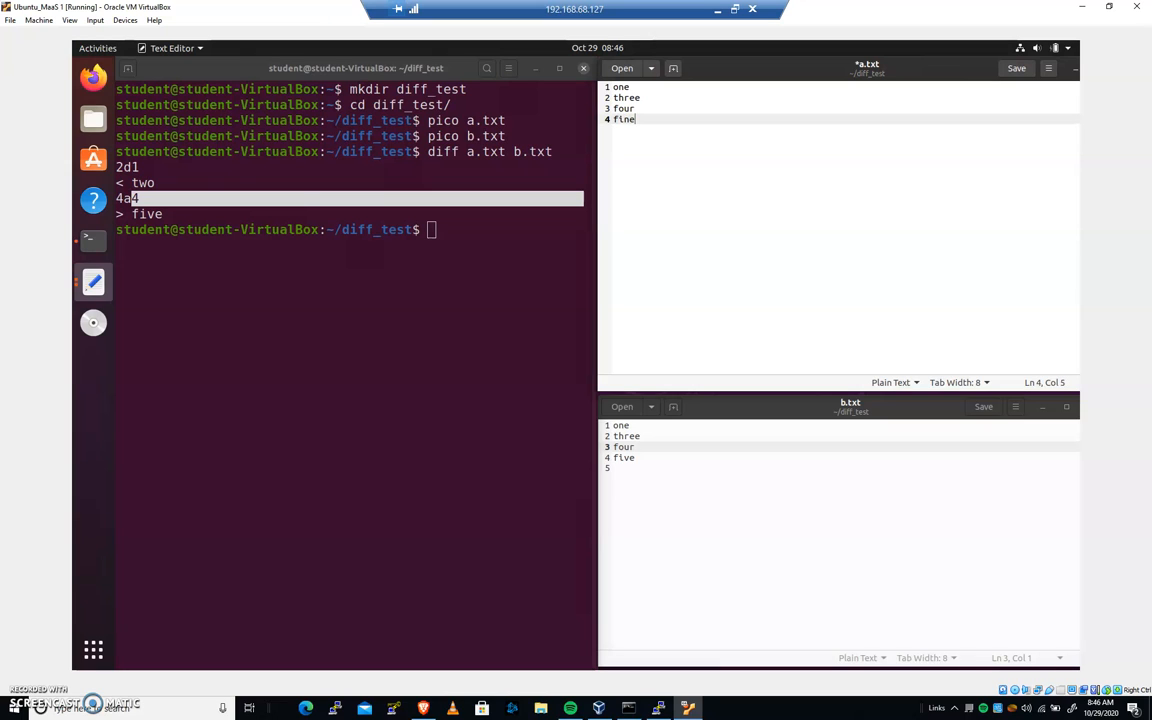
click(350, 228)
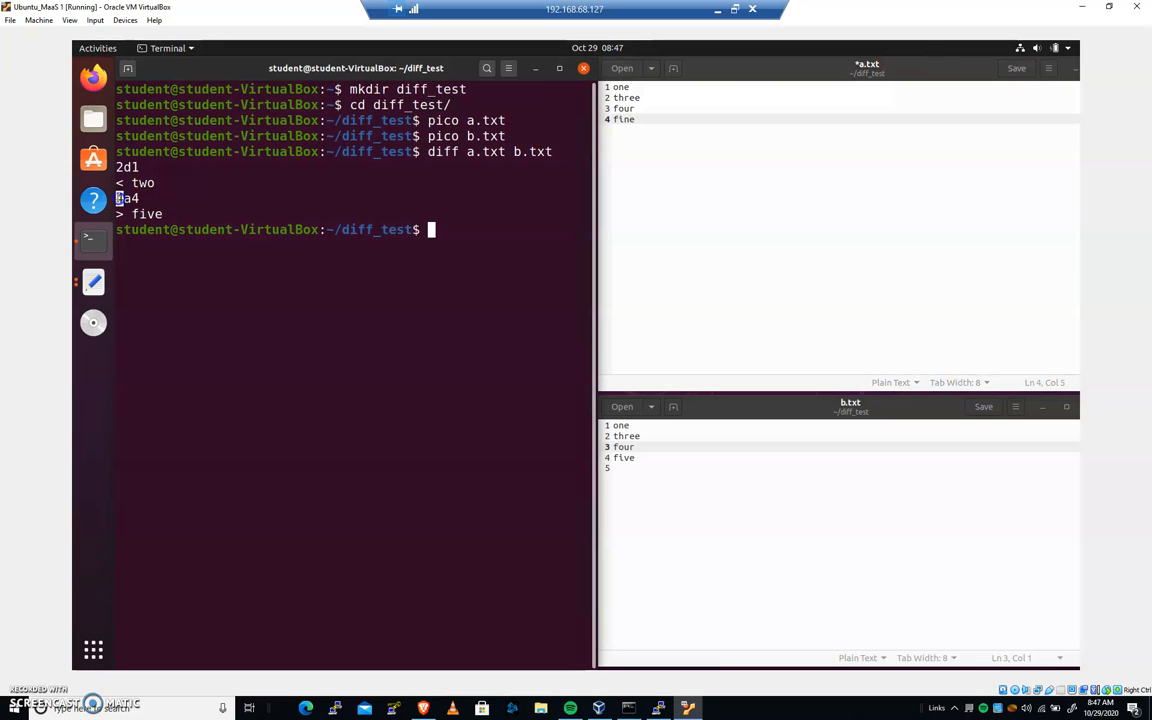
click(656, 132)
text(v)
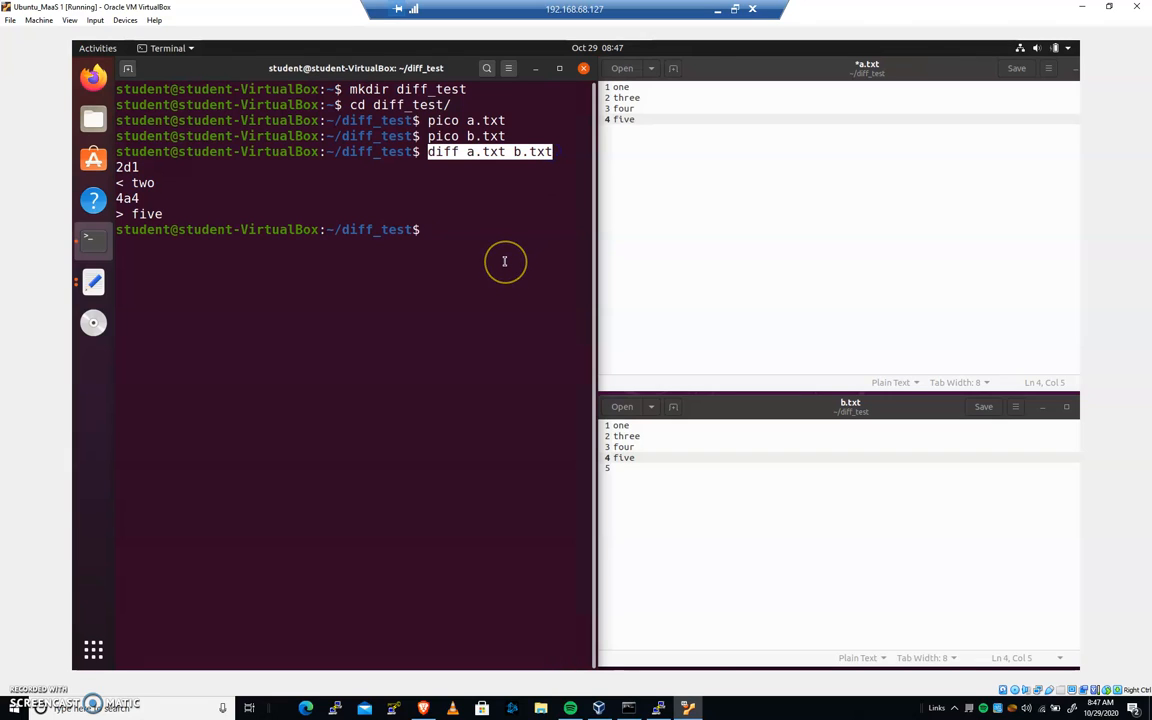
mouse_move(496, 244)
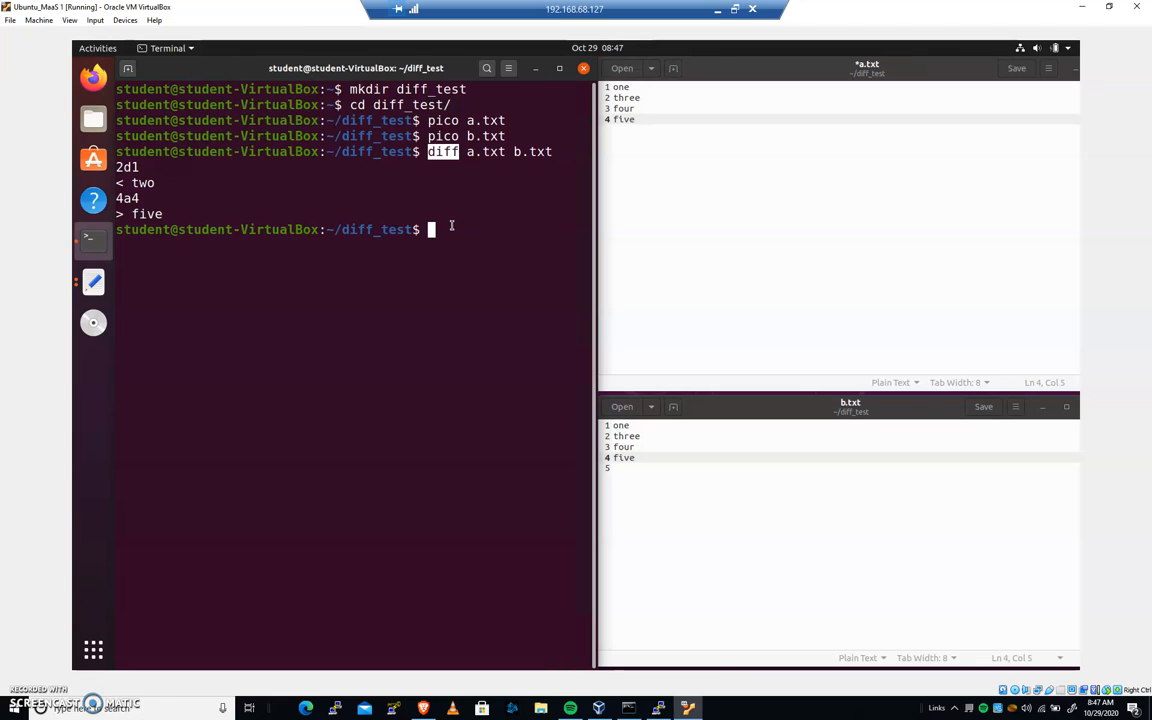
mouse_move(474, 218)
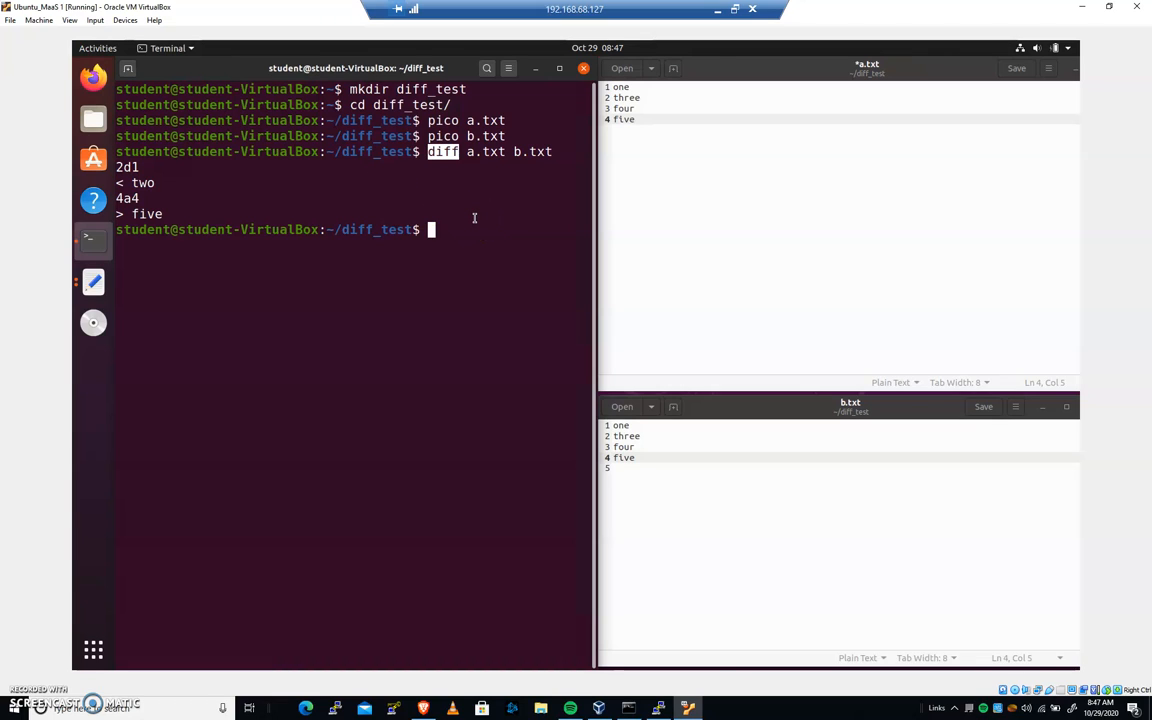